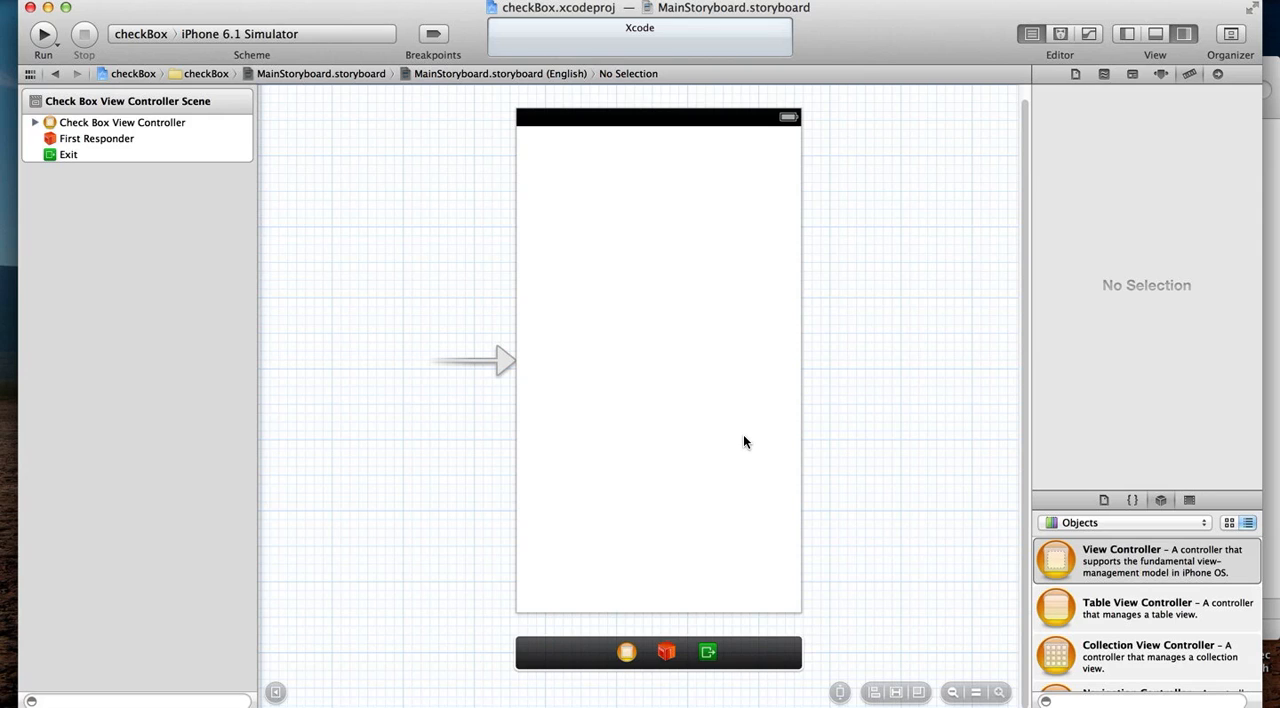
mouse_move(1206, 491)
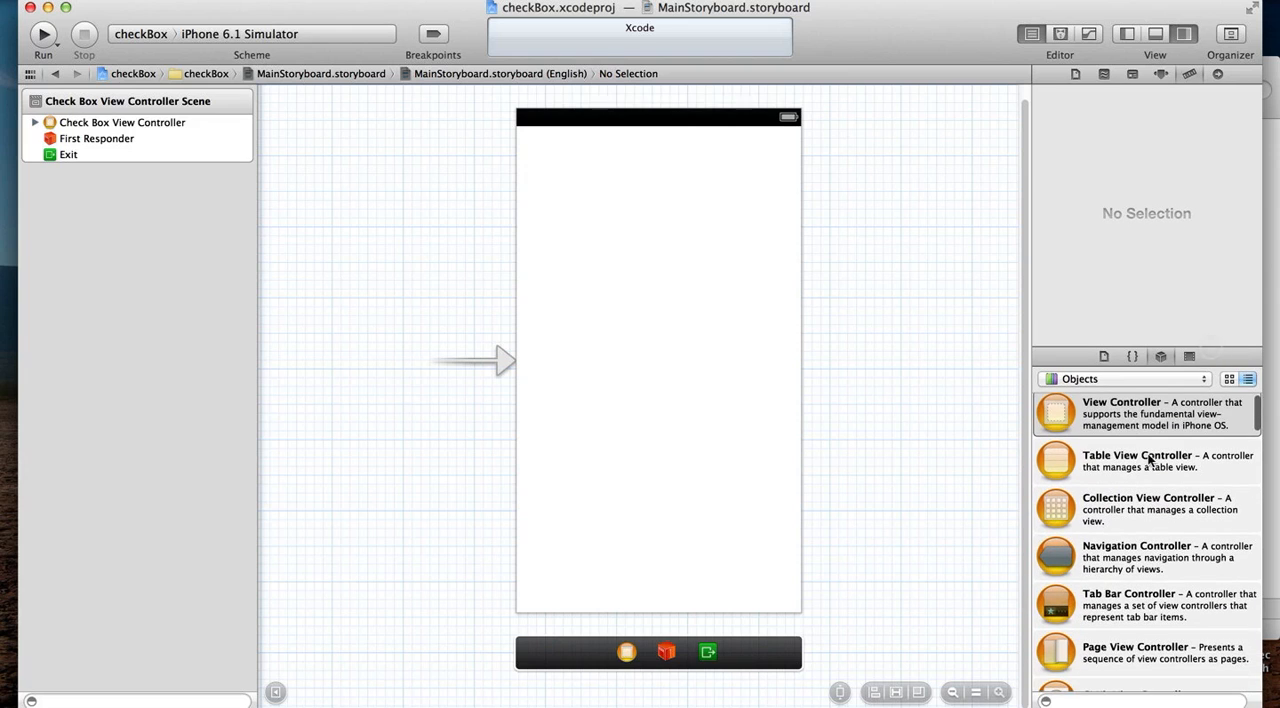
Try out a segmented control and an on/off switch, then select them for removal.
scroll(down, 3)
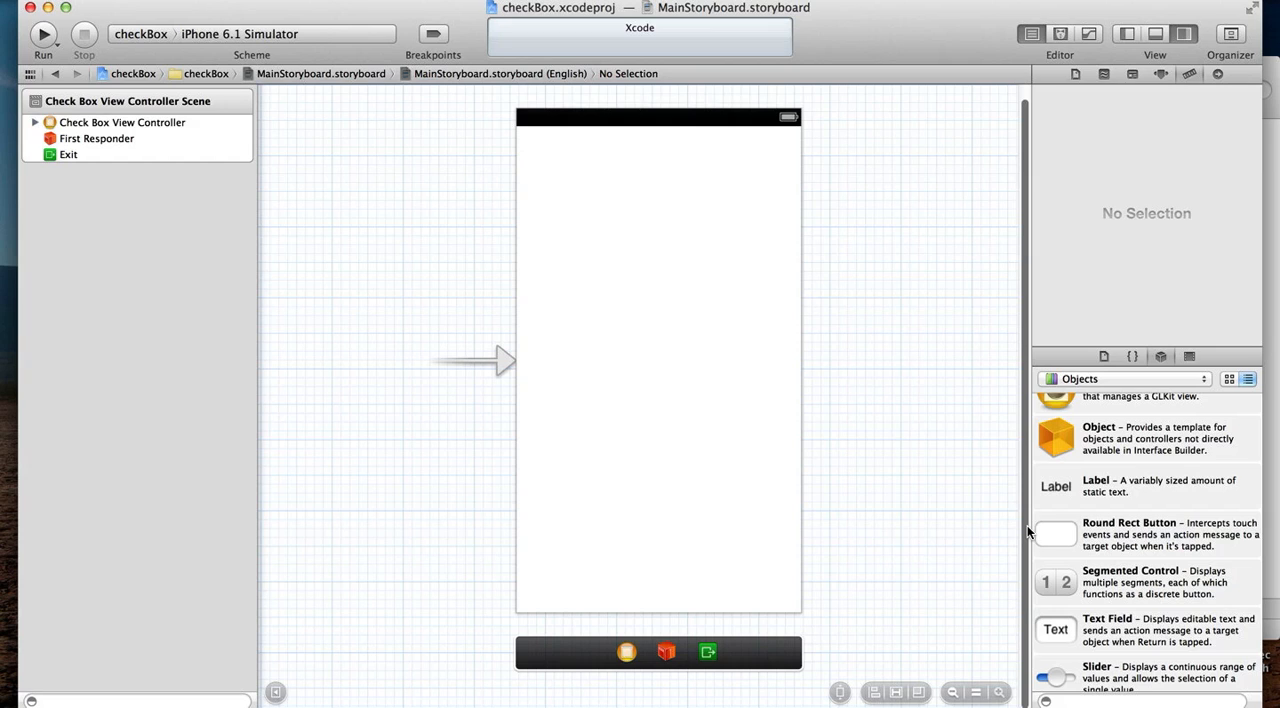
mouse_move(1075, 595)
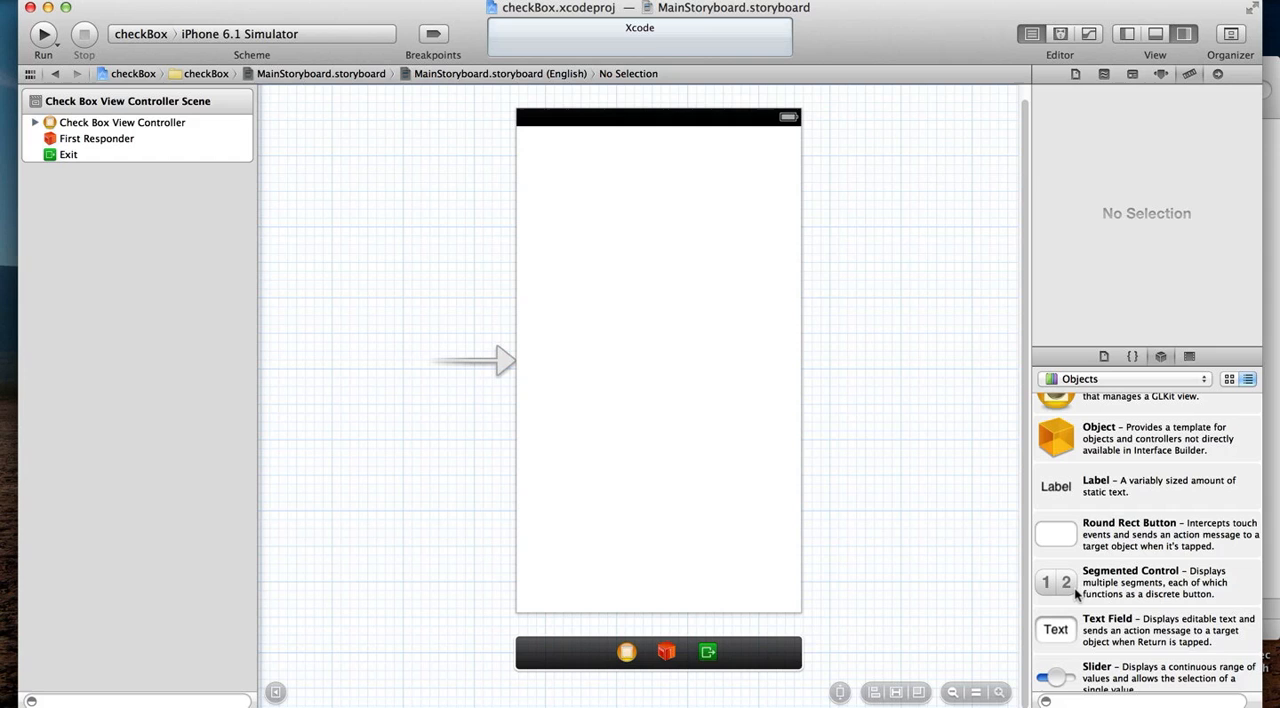
drag(1055, 582, 675, 458)
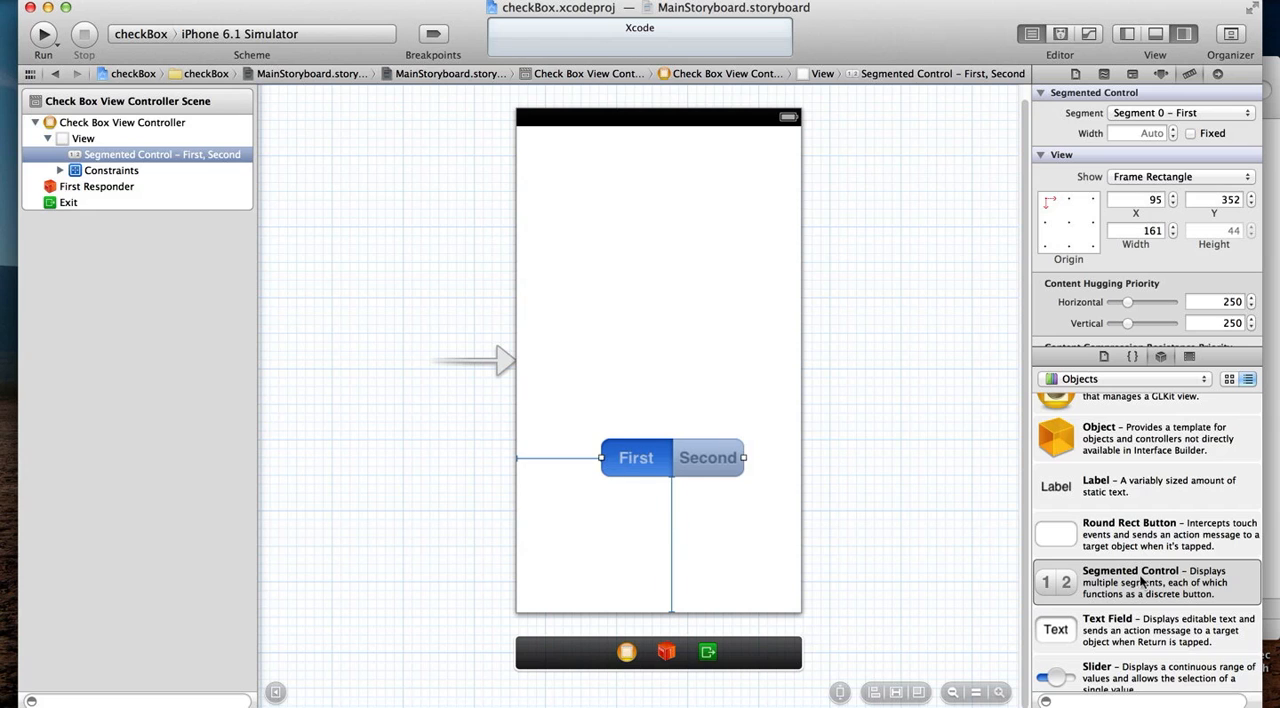
drag(1055, 545, 735, 543)
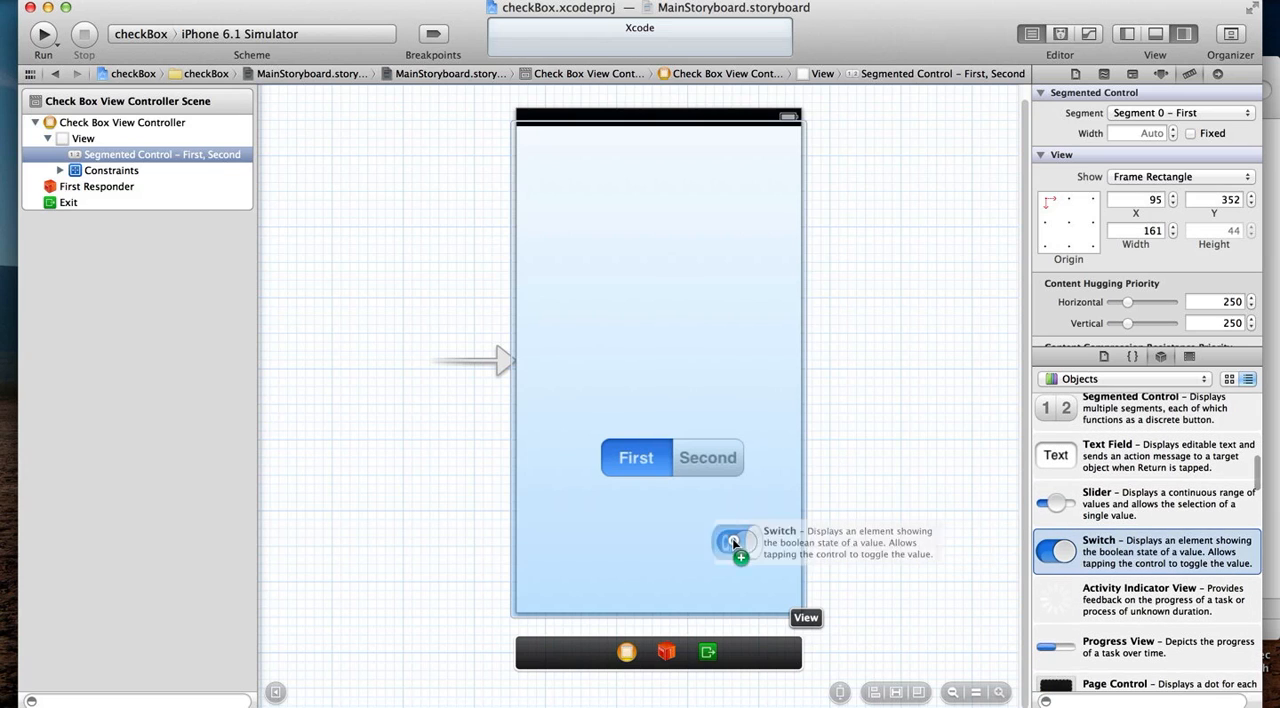
drag(735, 542, 670, 506)
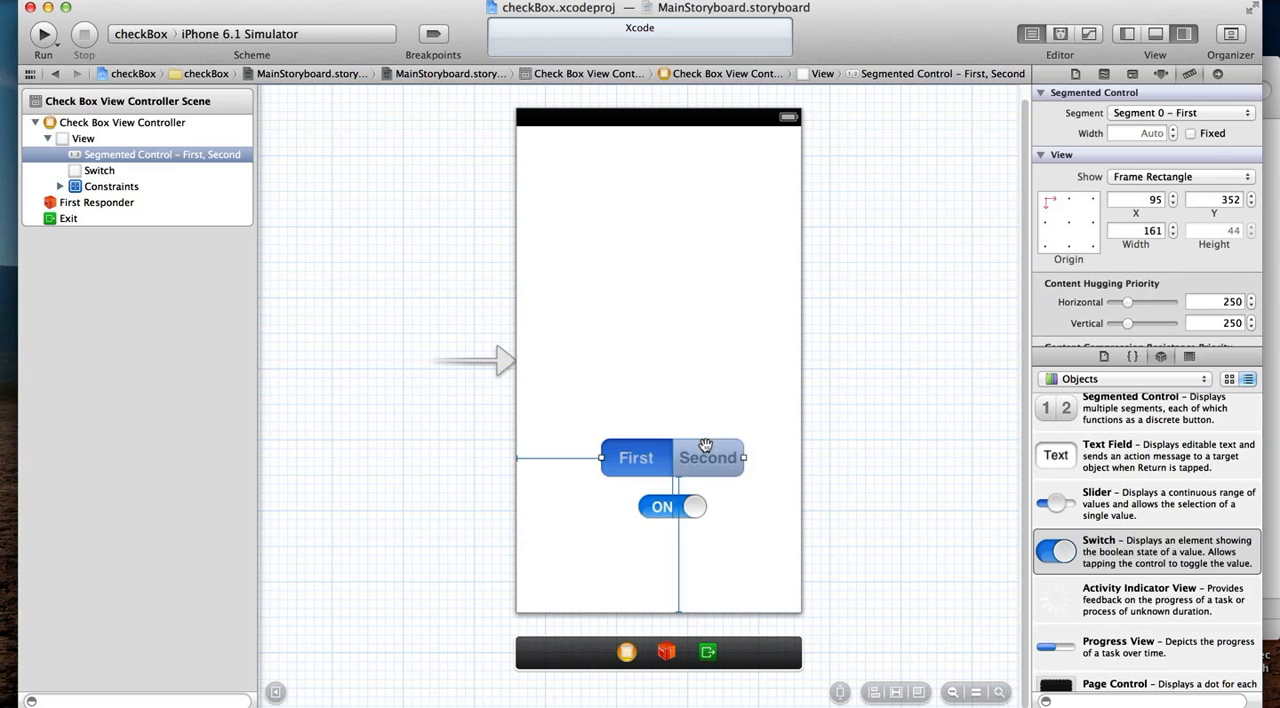
click(661, 506)
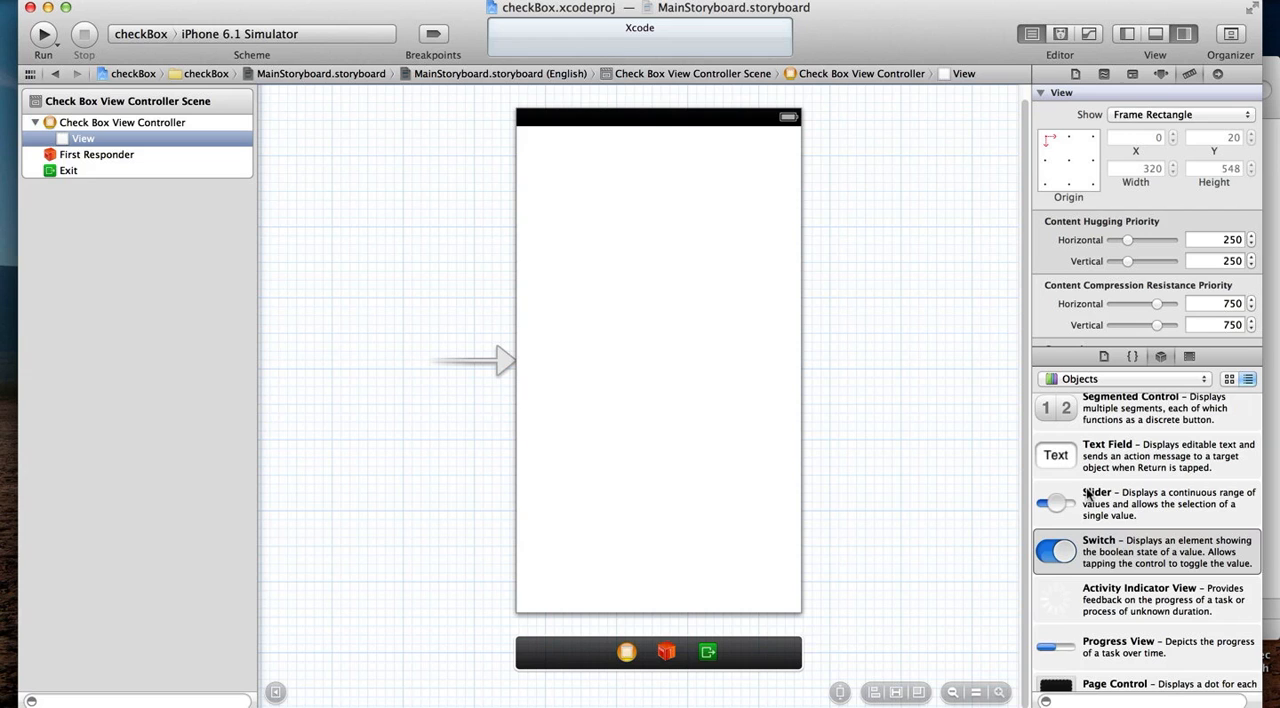
Place a Round Rect Button near the top of the view and open the Assistant Editor.
scroll(up, 3)
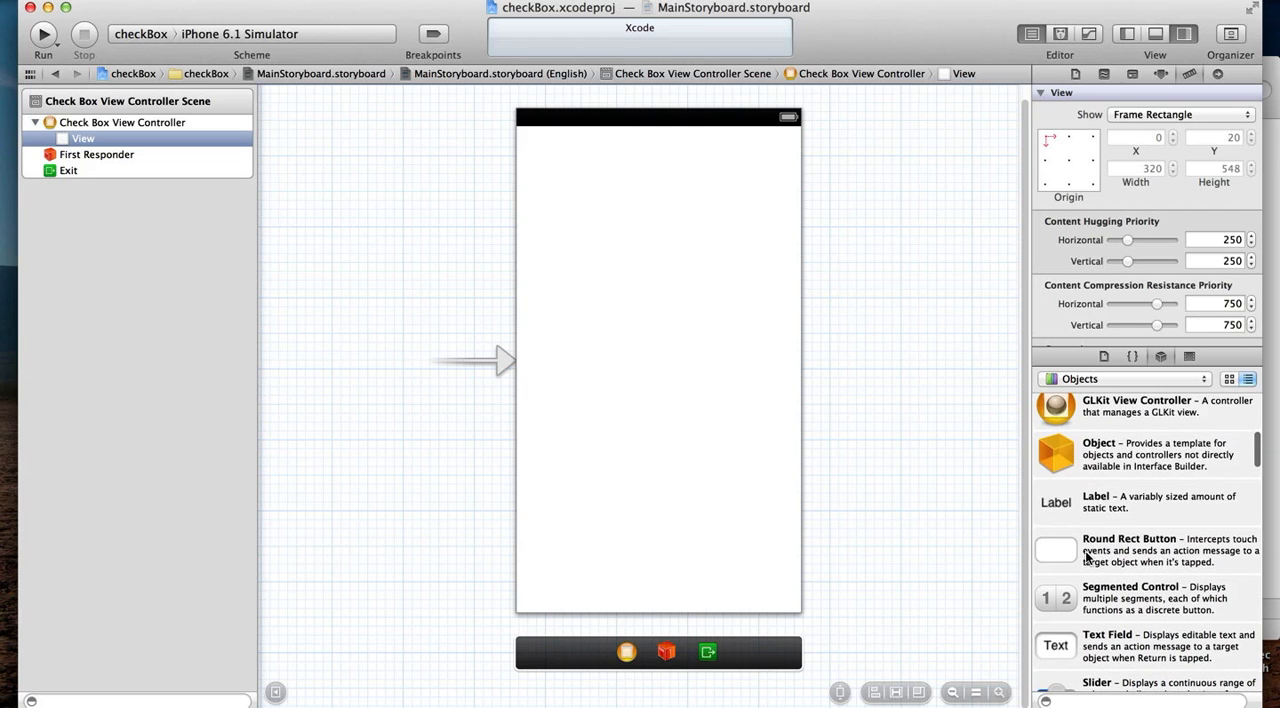
drag(1055, 550, 742, 374)
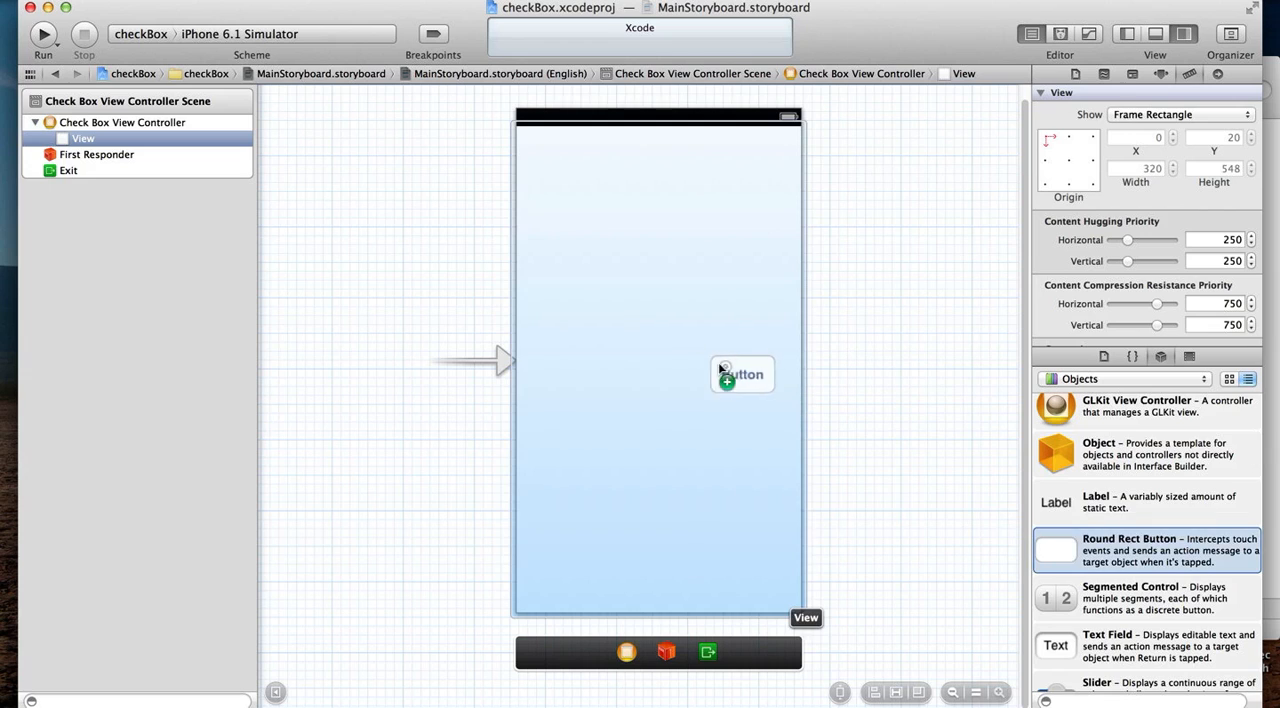
drag(742, 373, 657, 228)
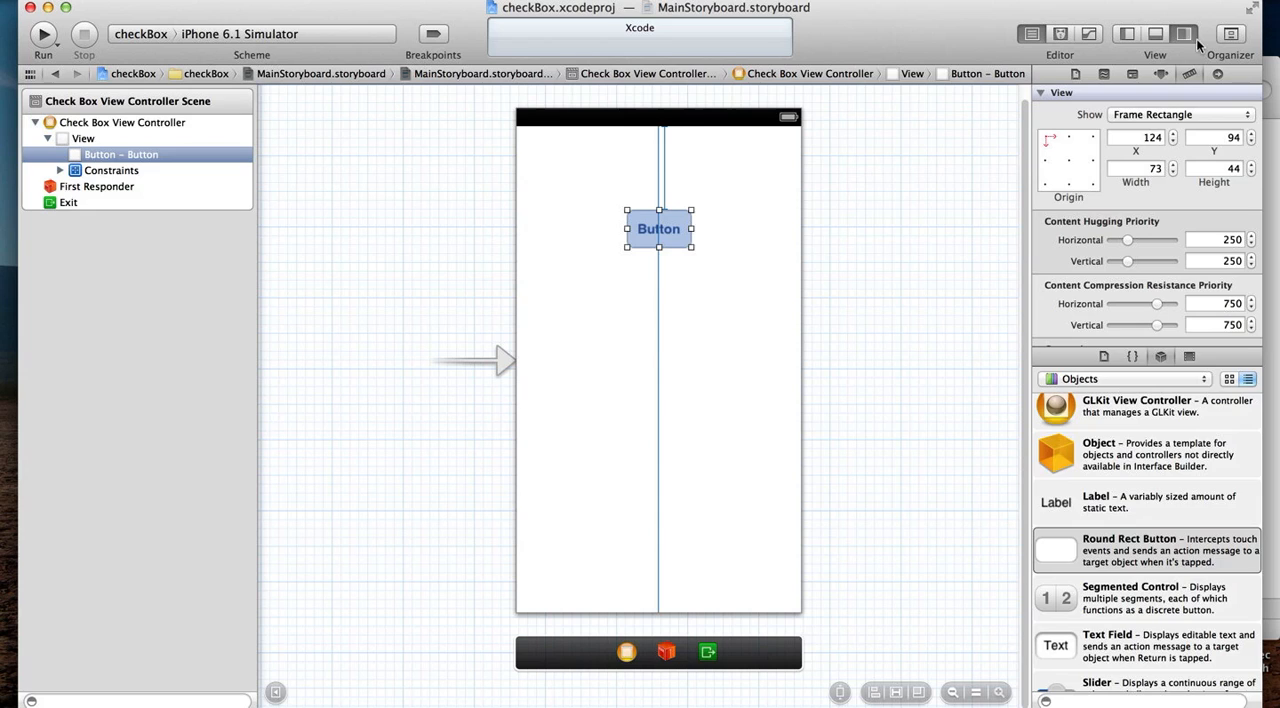
click(1059, 33)
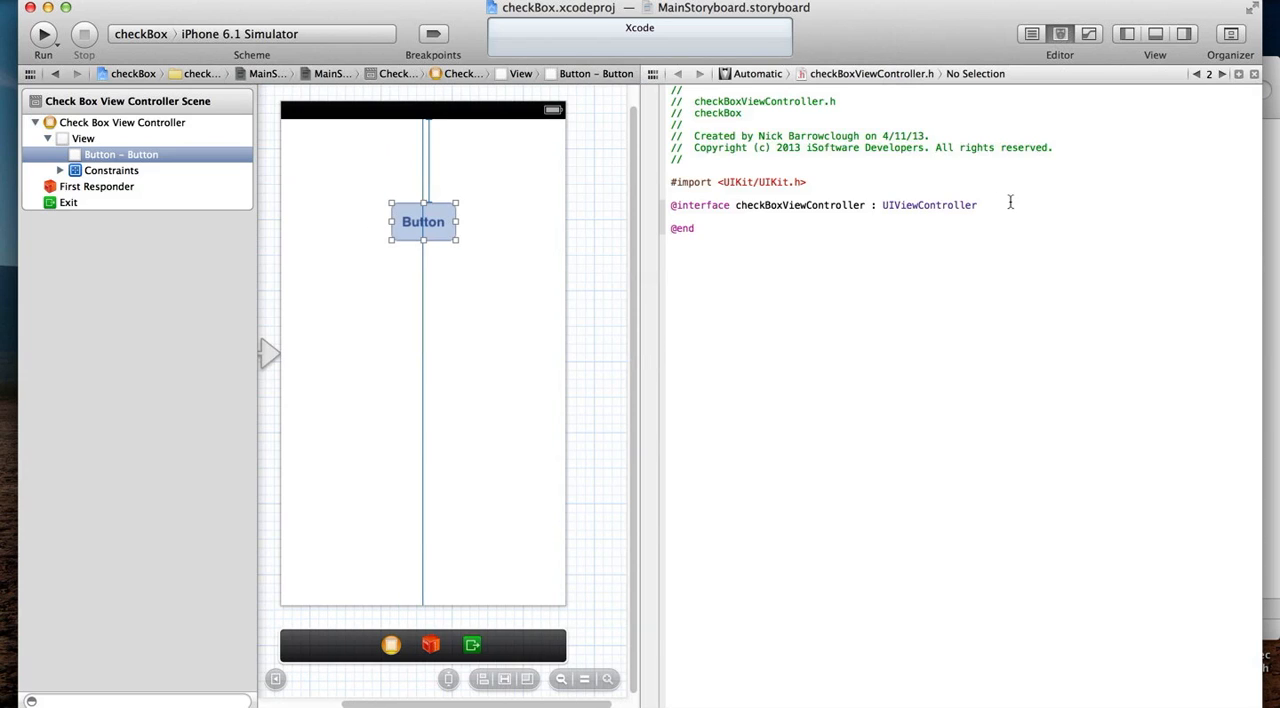
Create a checkBoxButton outlet for the button in checkBoxViewController.h.
text({)
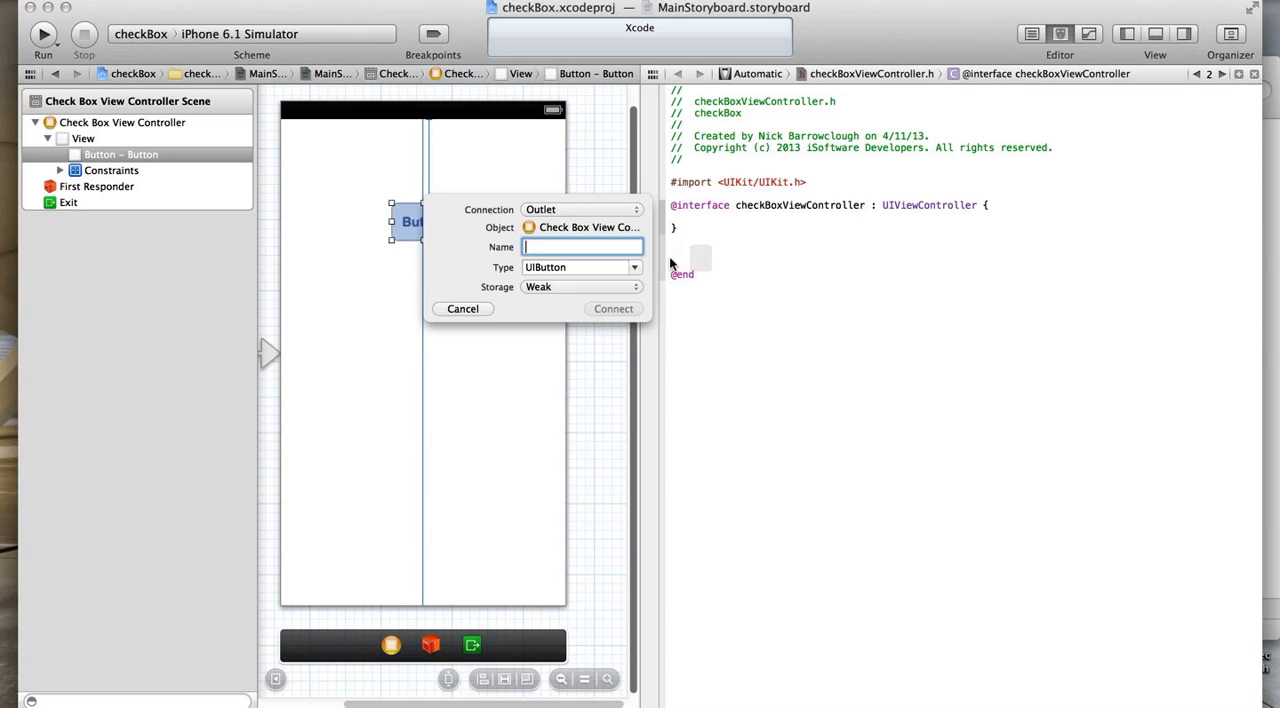
text(checkBox)
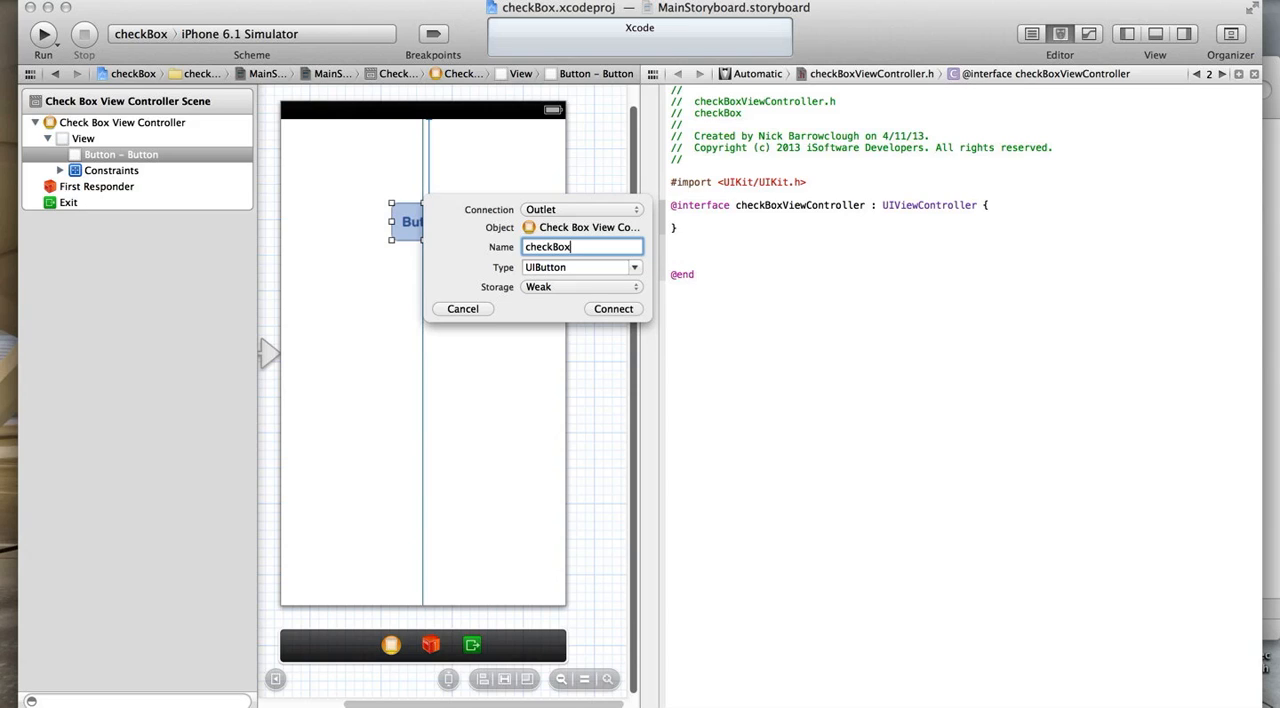
text(Button)
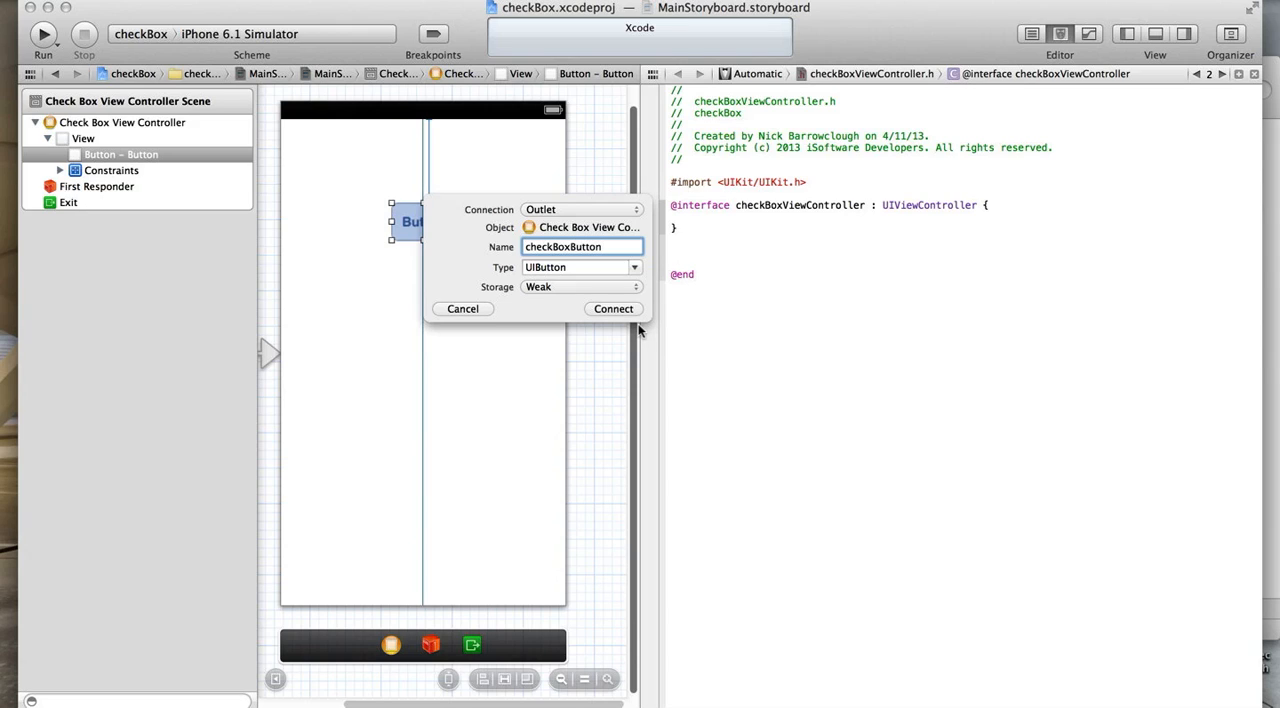
click(613, 308)
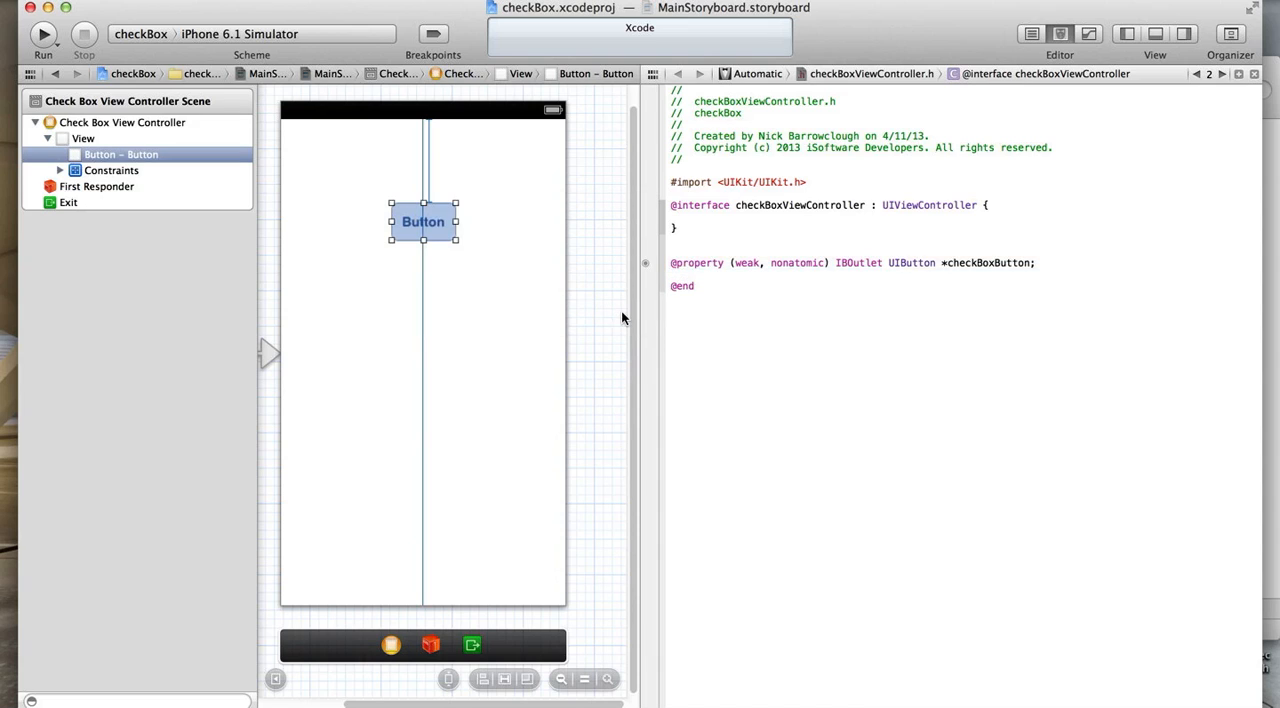
Connect the button again as a checkButton action method in the header.
drag(422, 221, 540, 235)
text(ch)
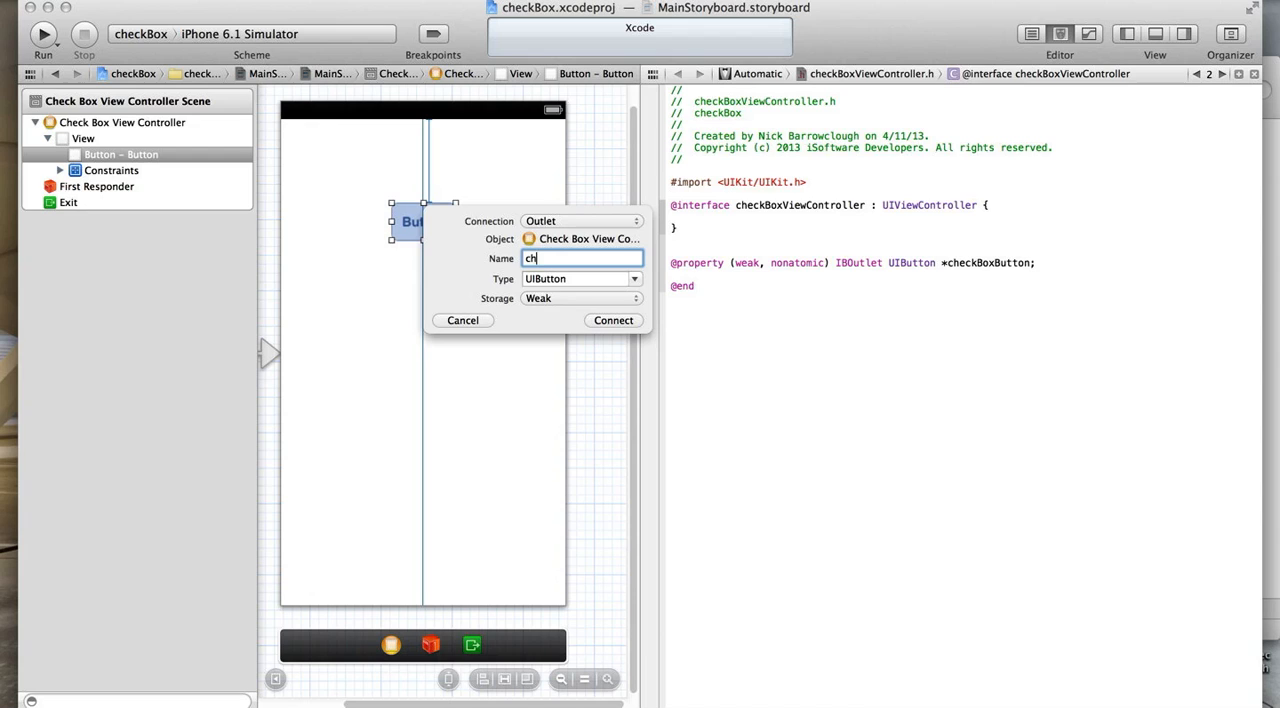
text(eckButton)
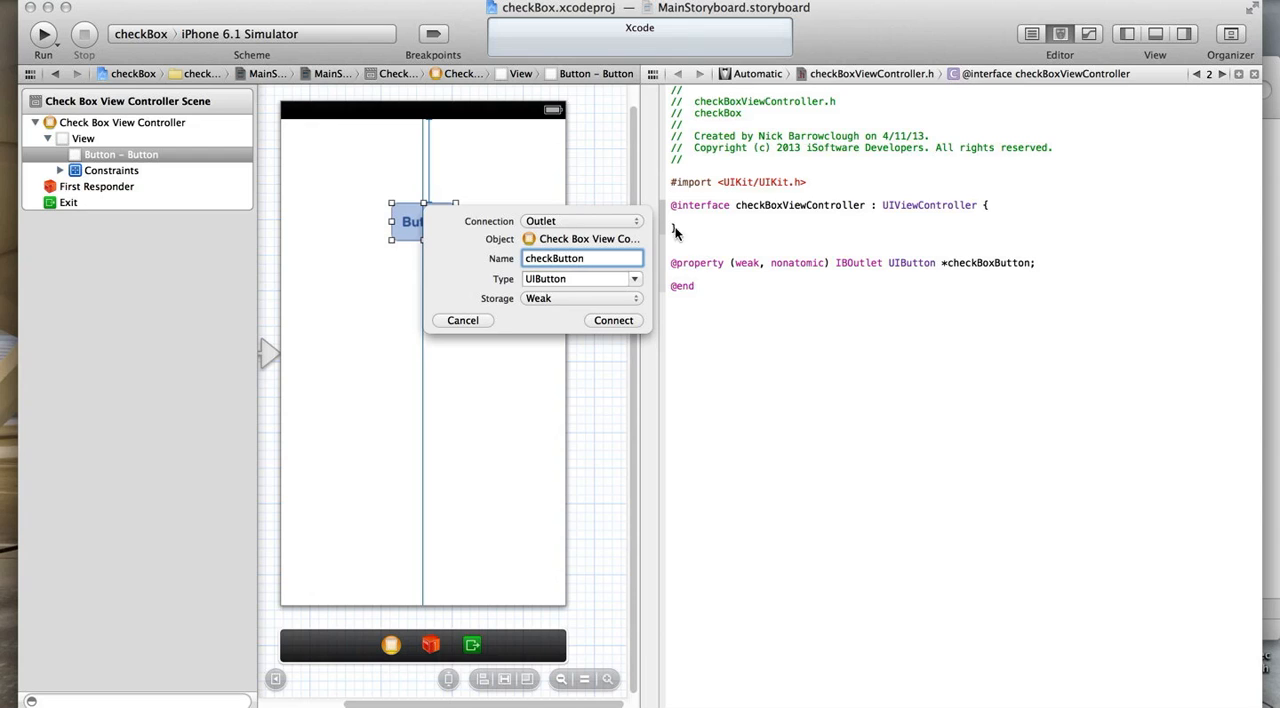
click(582, 221)
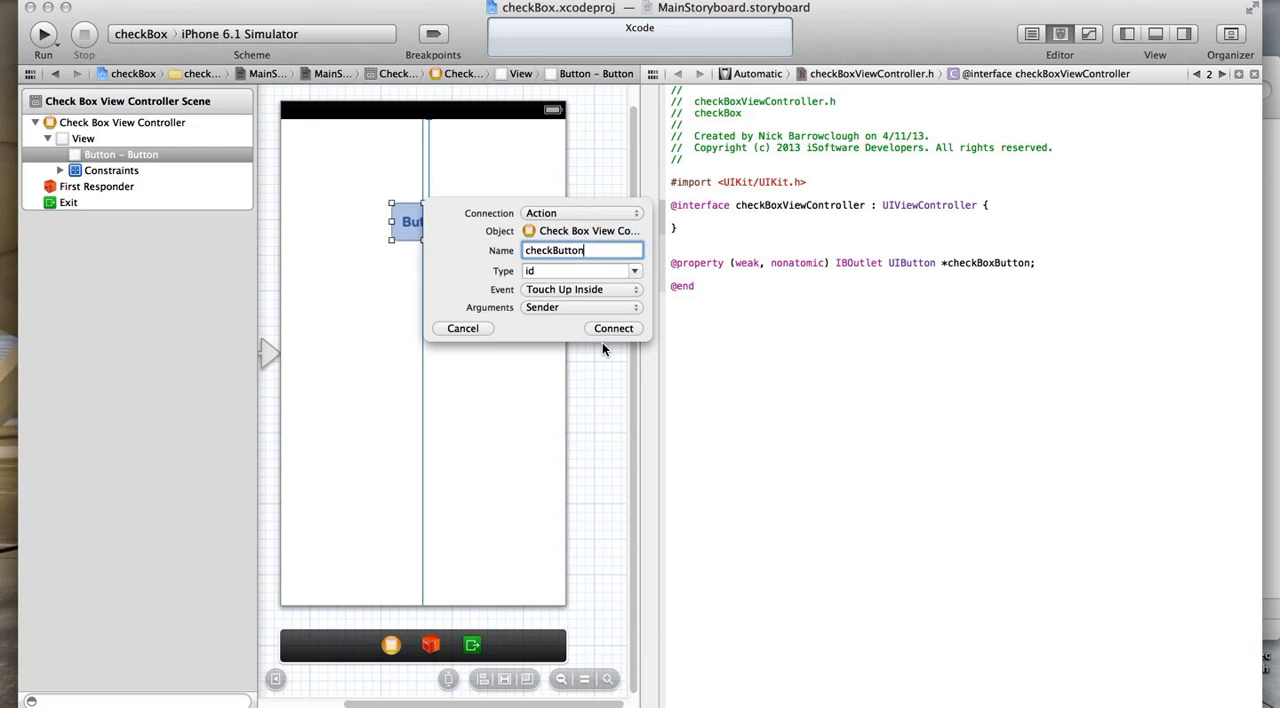
click(613, 328)
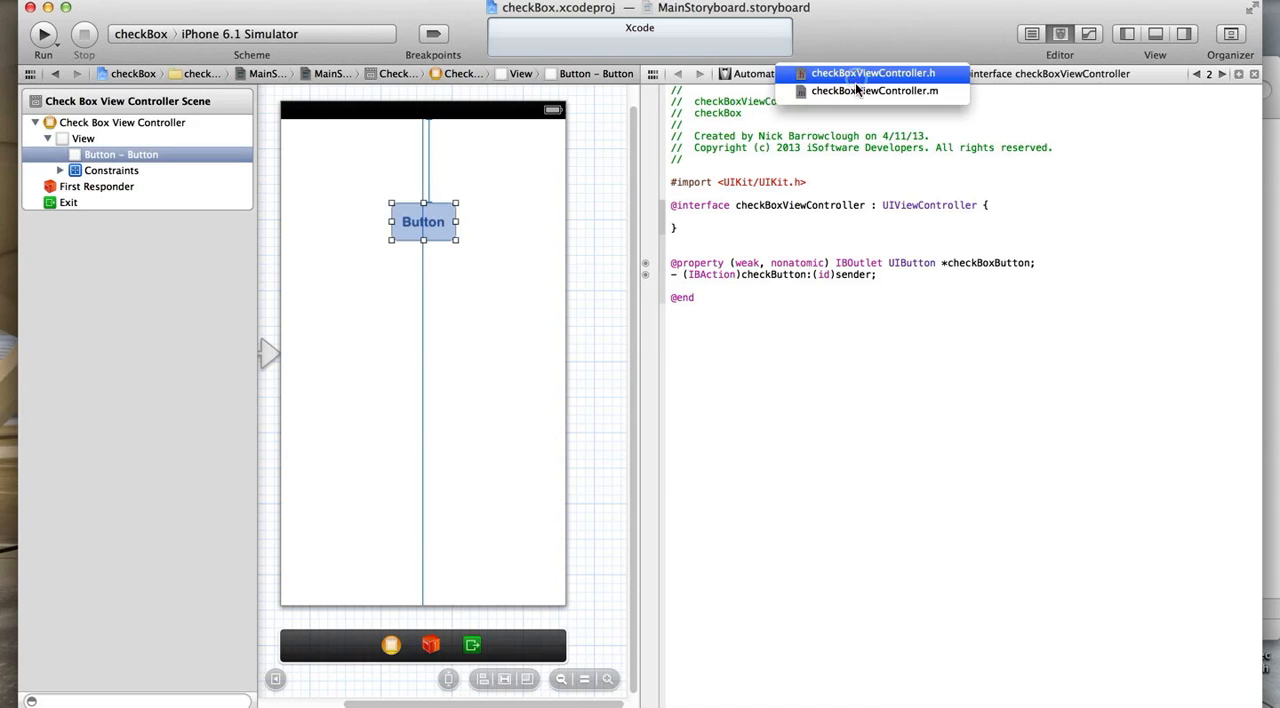
Show checkBoxViewController.m in the side pane, synthesize checkBoxButton, and select the button.
click(875, 90)
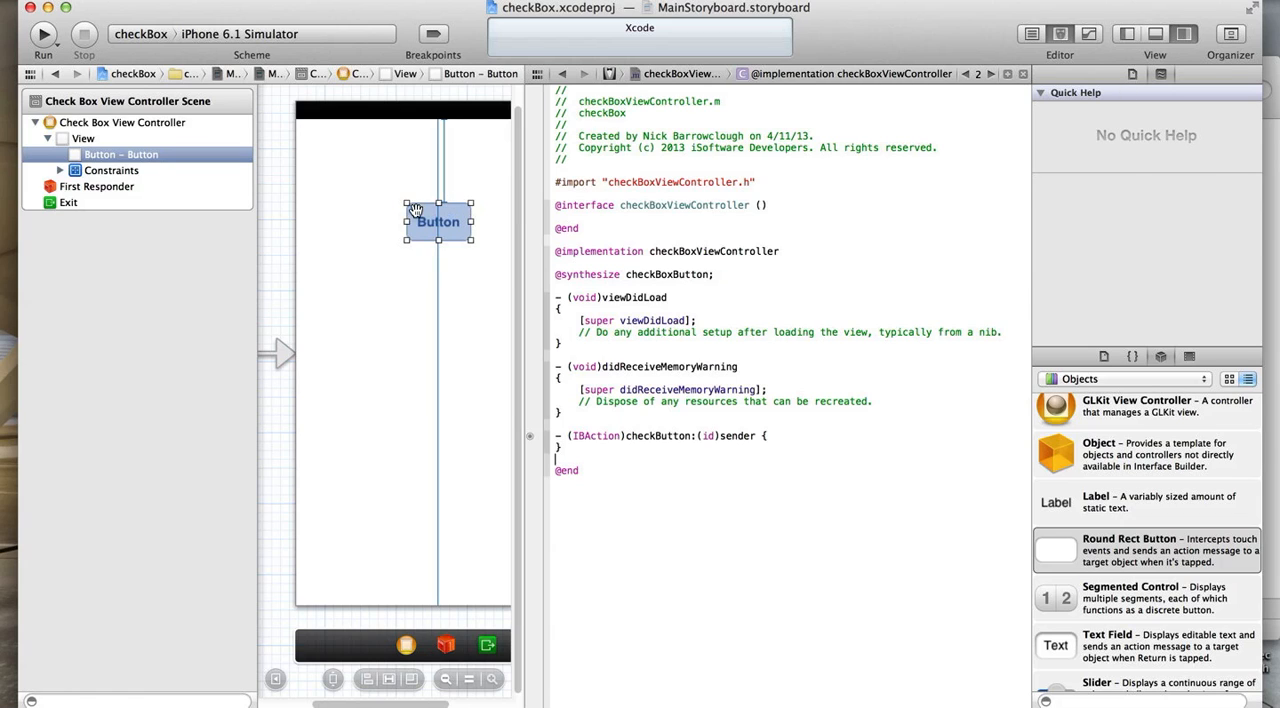
click(1161, 74)
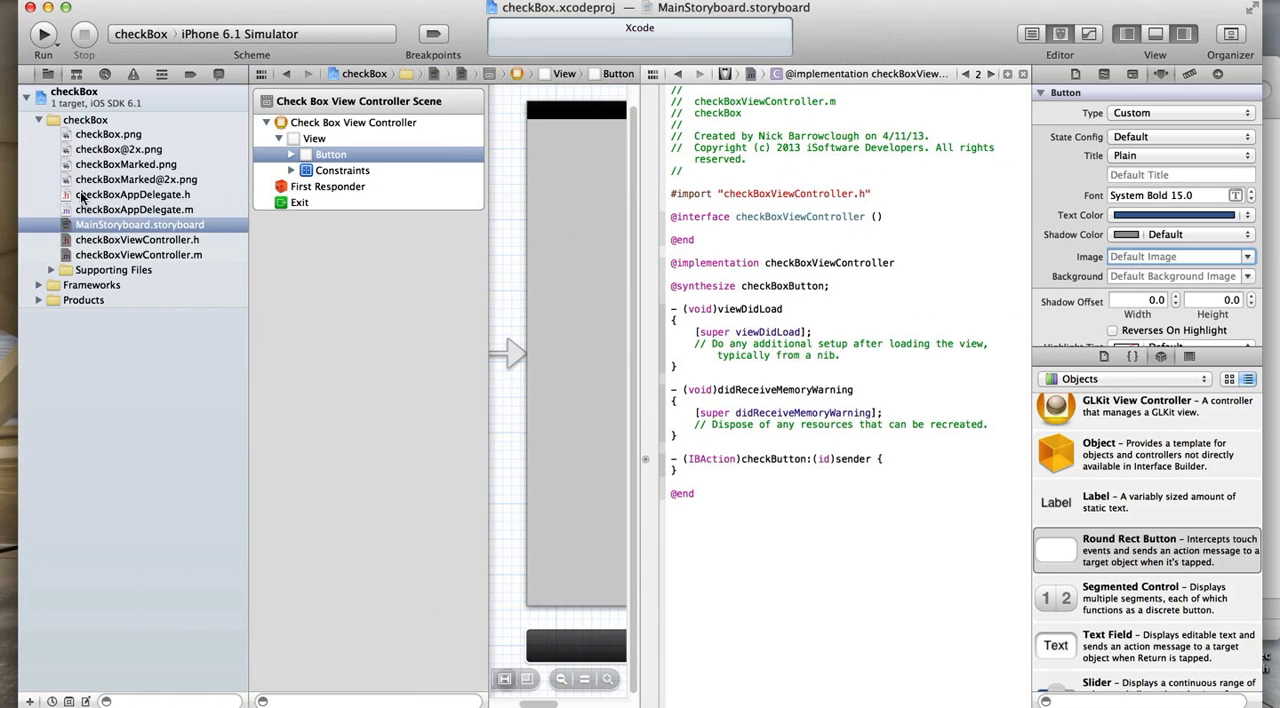
click(108, 134)
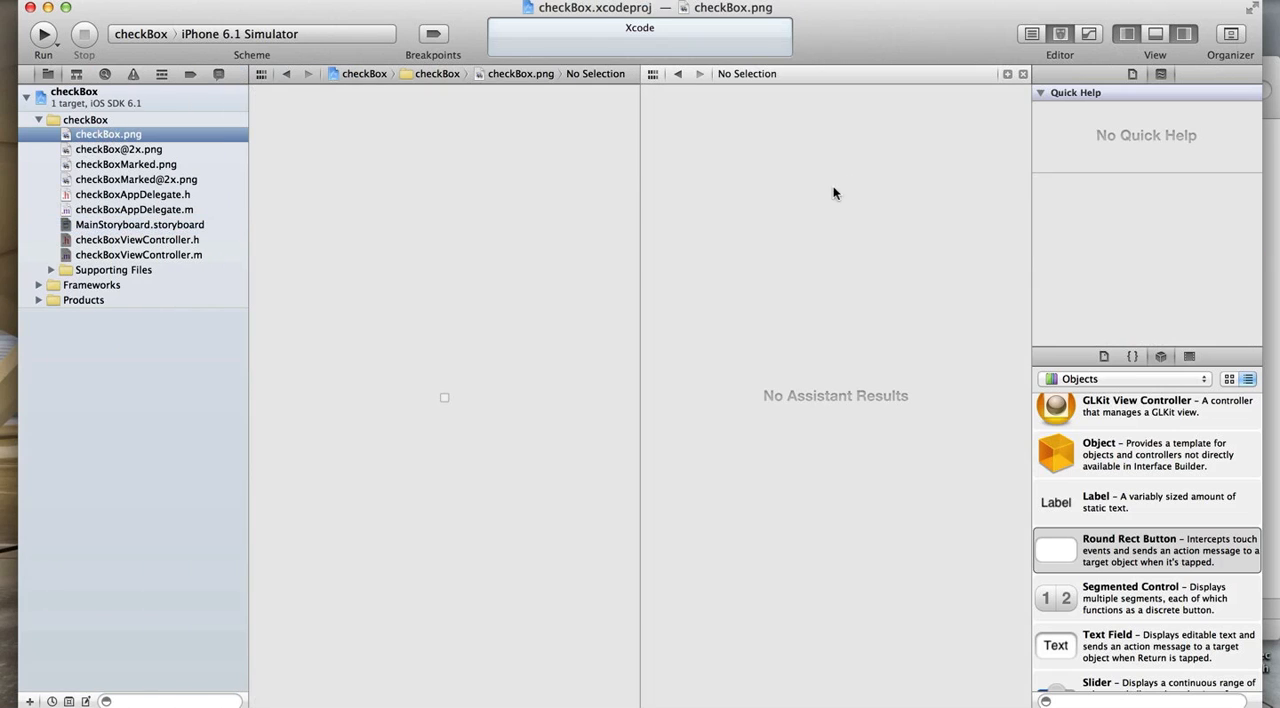
click(119, 149)
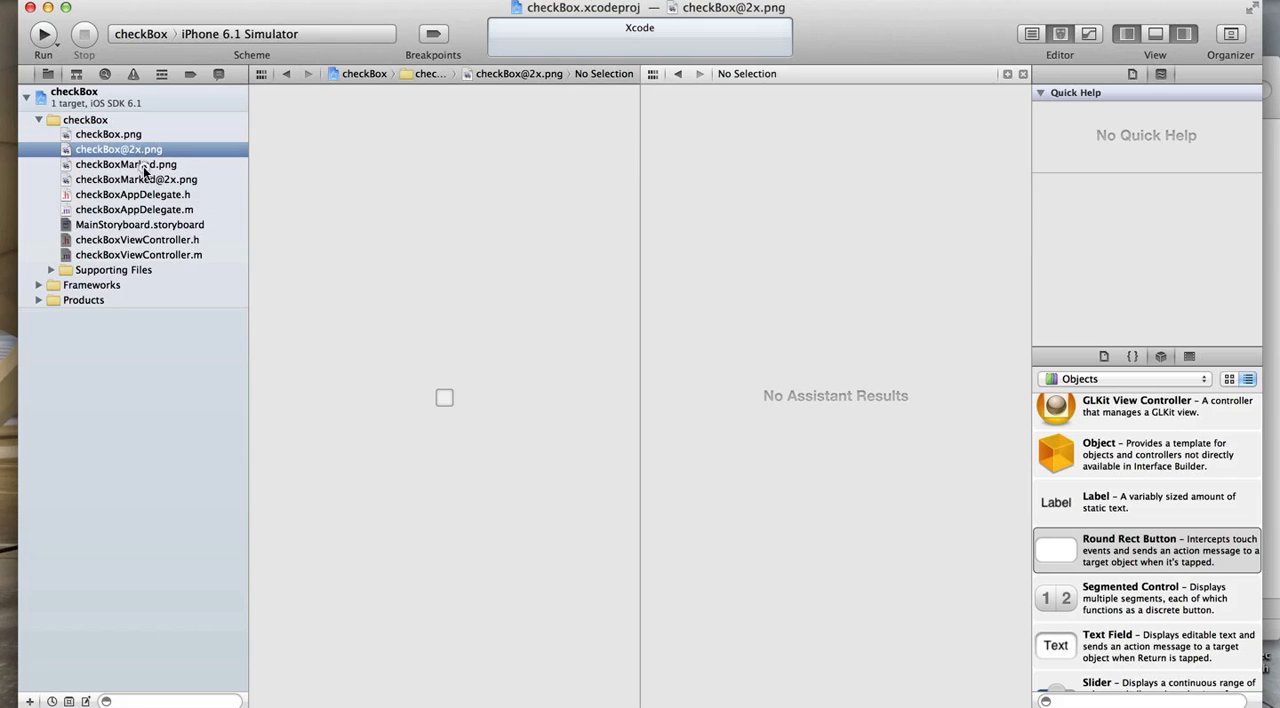
click(137, 179)
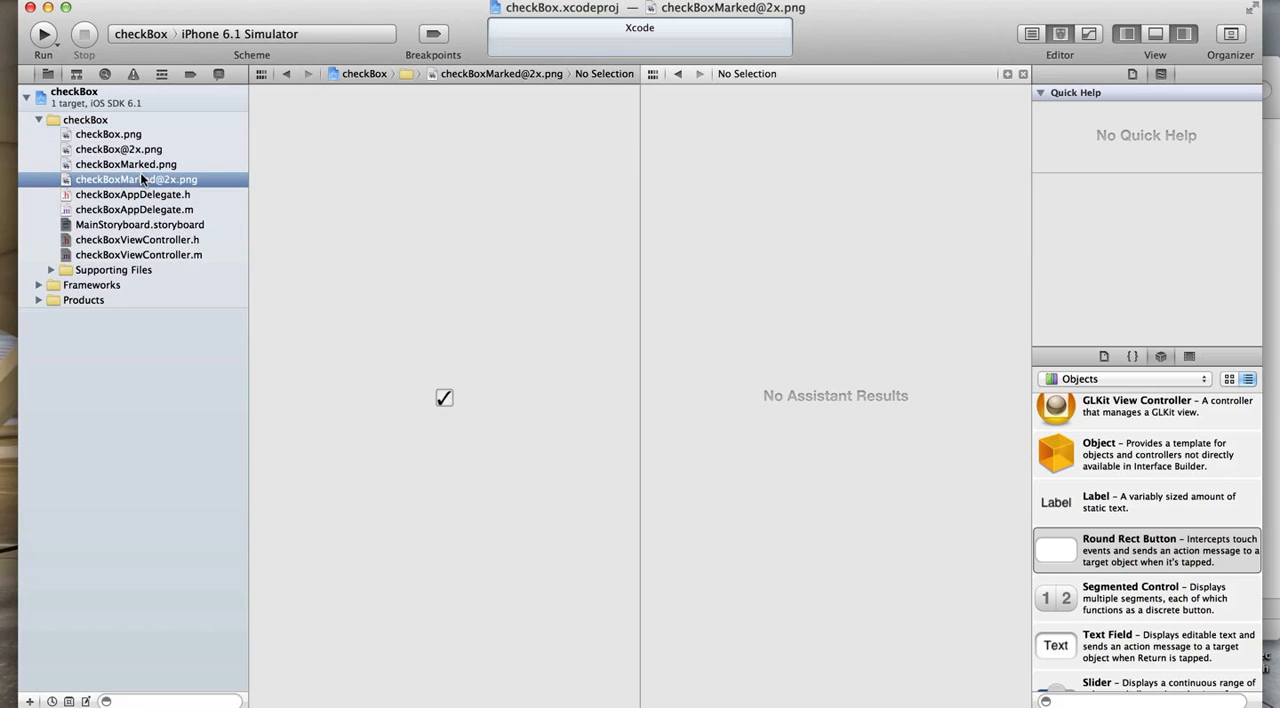
click(108, 134)
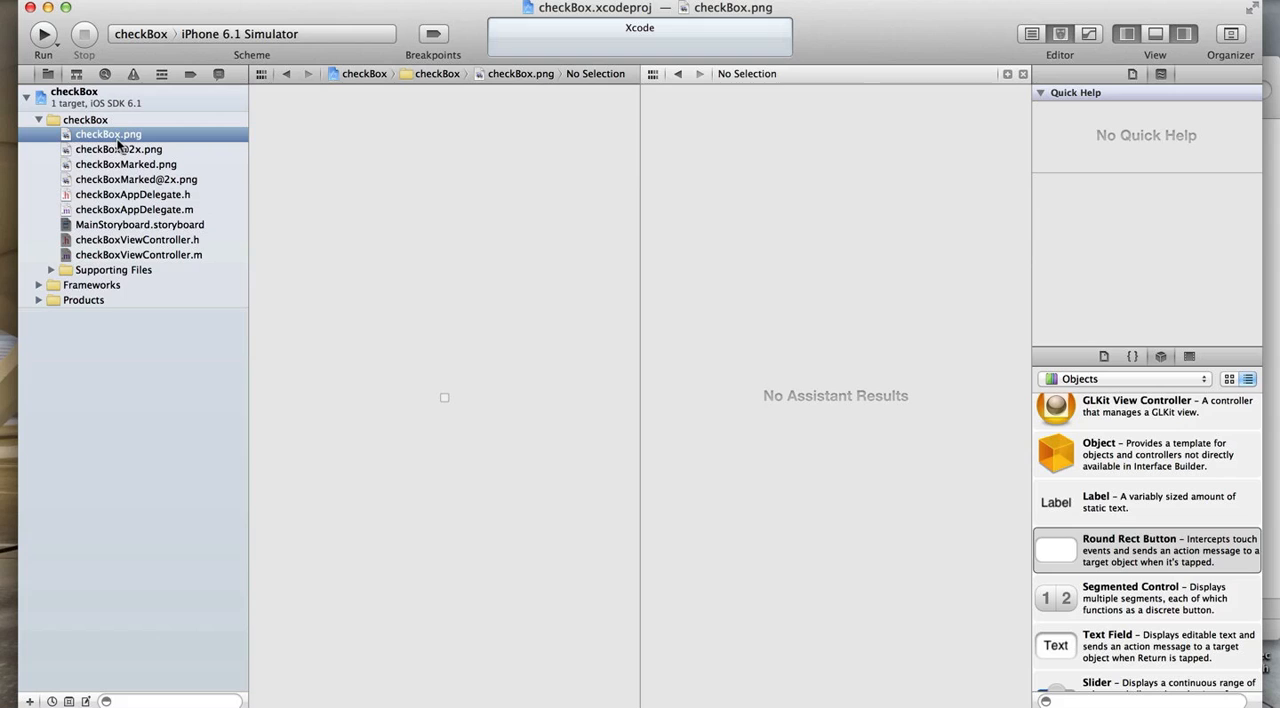
mouse_move(118, 215)
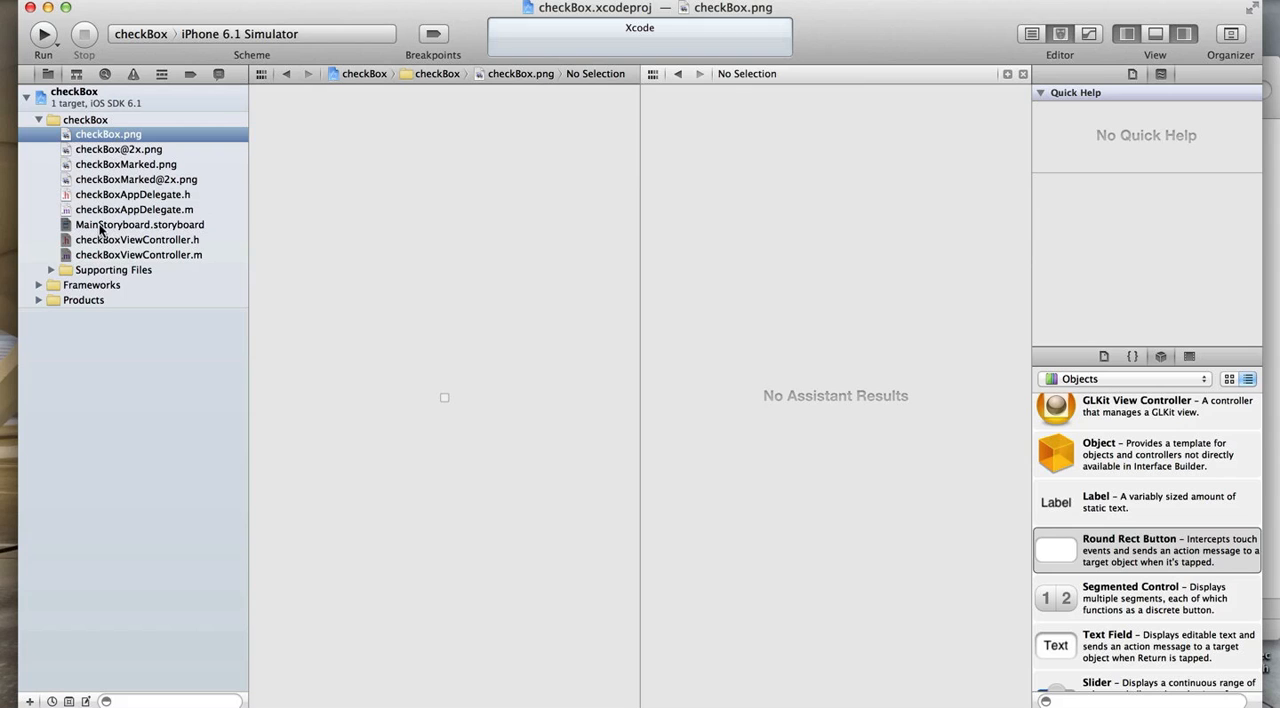
click(139, 224)
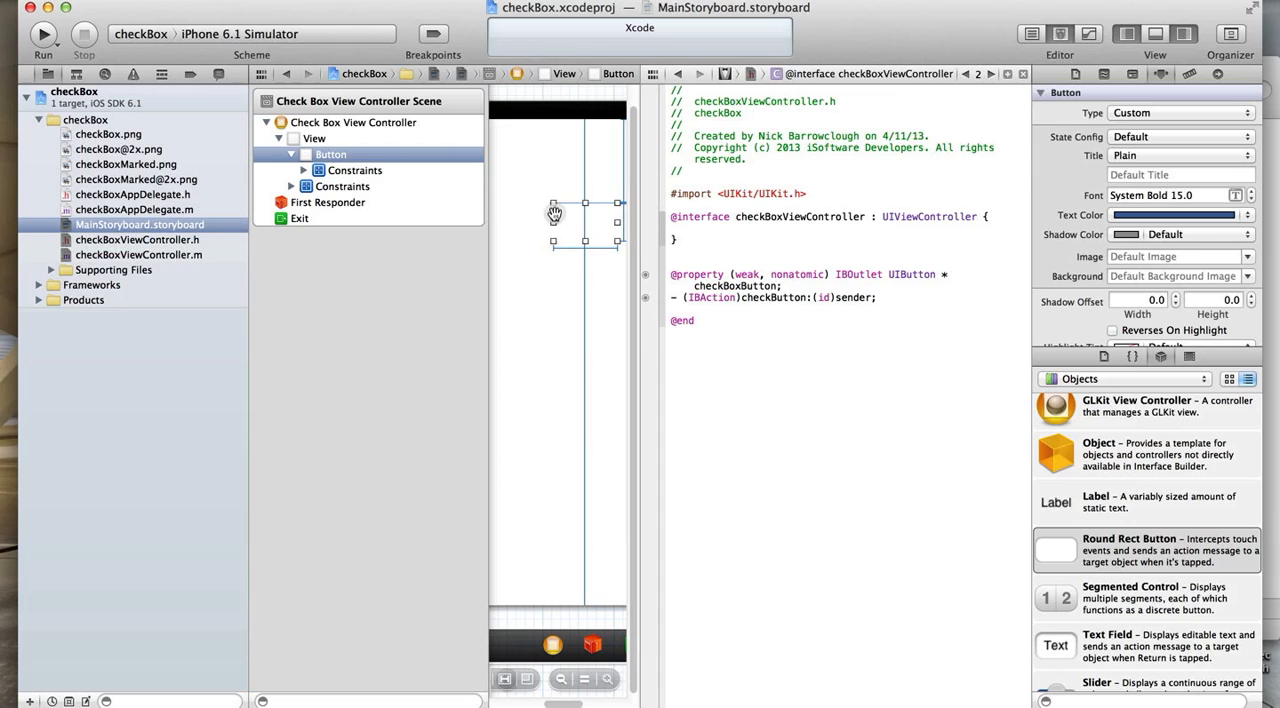
Set the button's Image to checkBox.png and hide the navigator pane for more room.
click(1175, 256)
text(checkBox.png)
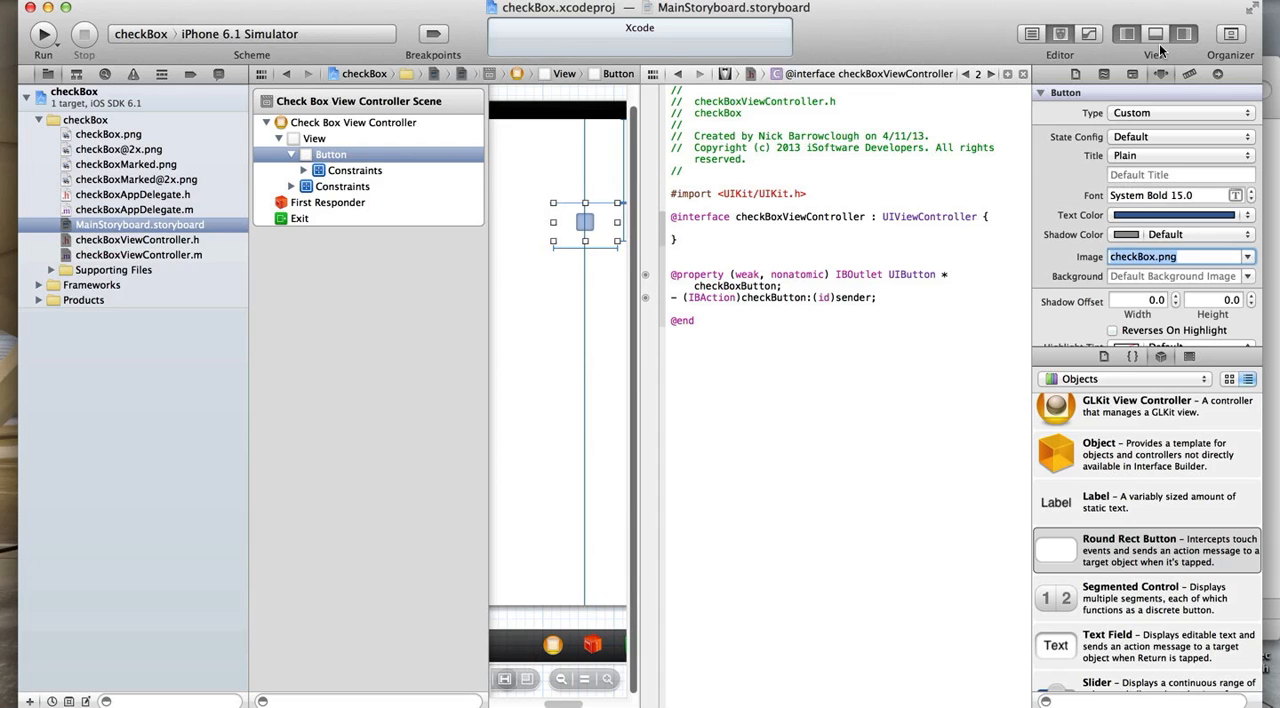
click(1124, 33)
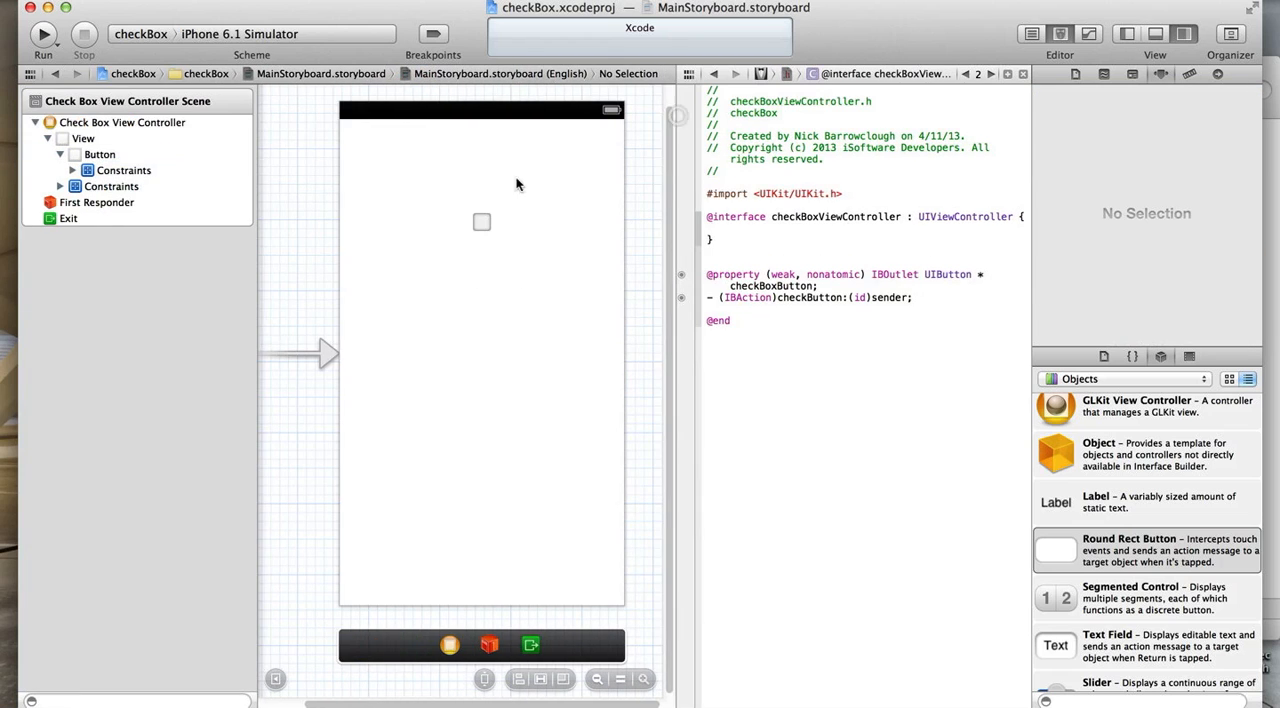
click(482, 222)
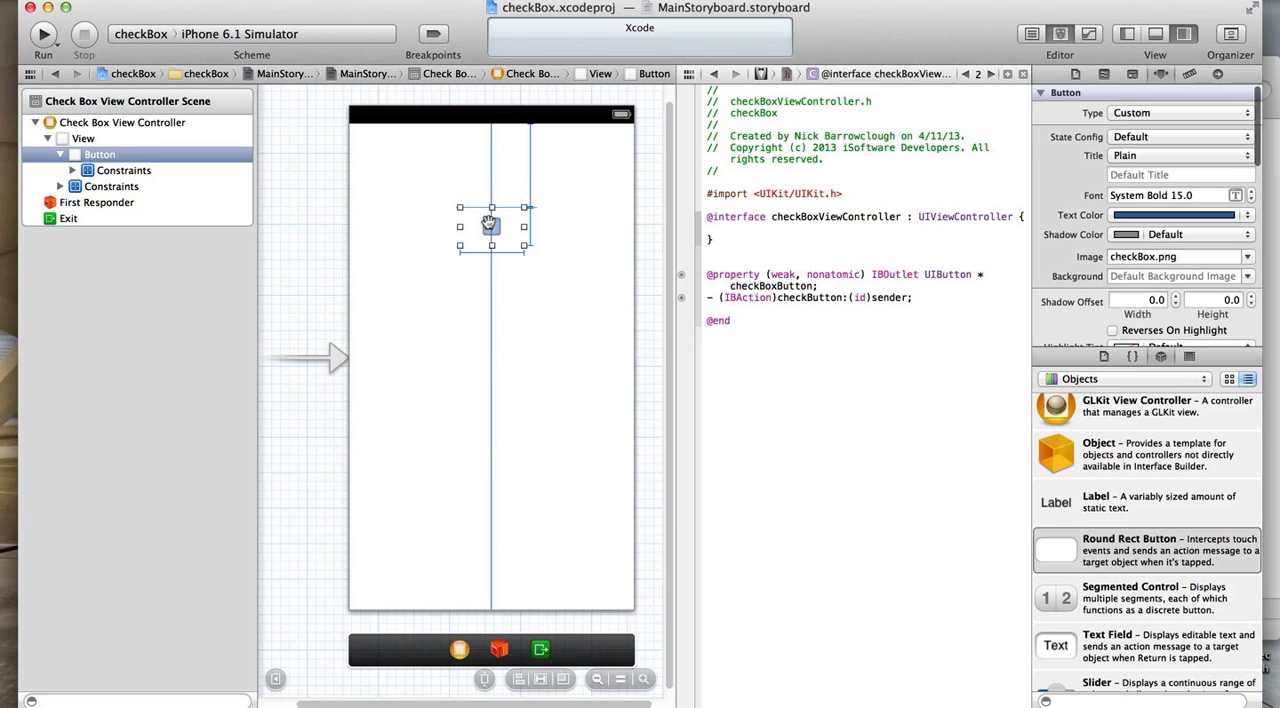
click(490, 450)
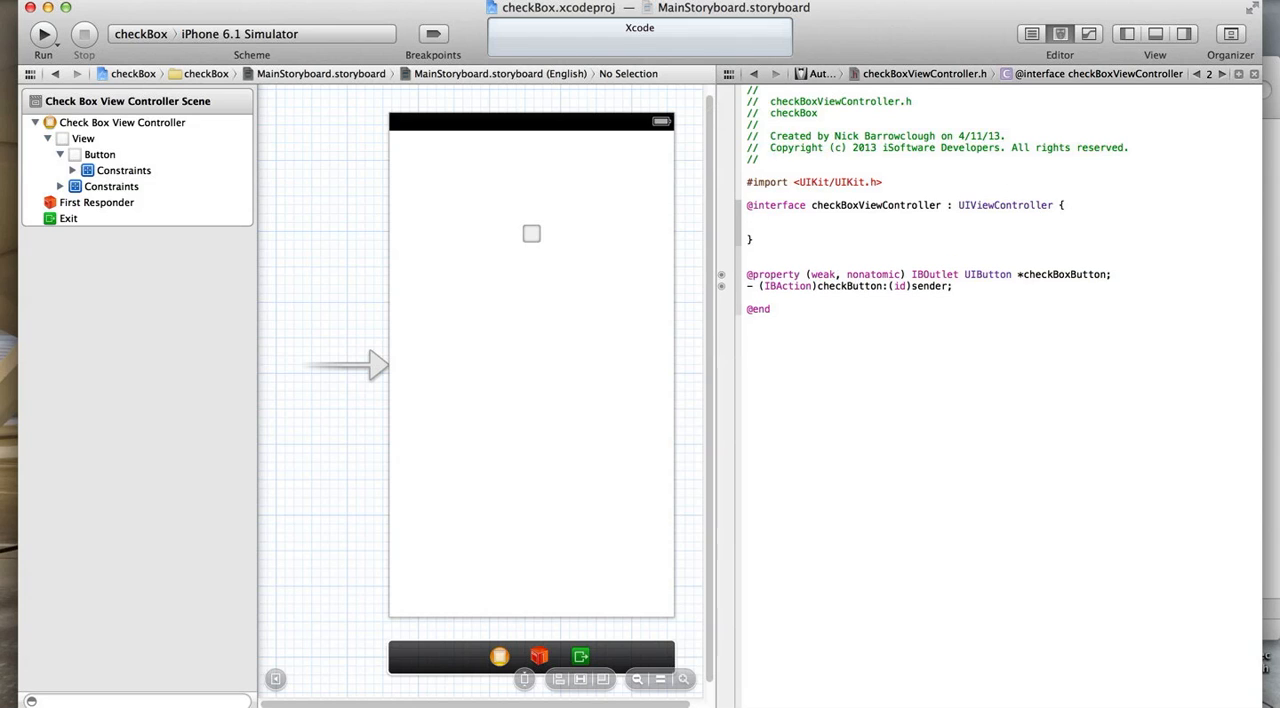
text(BOOL)
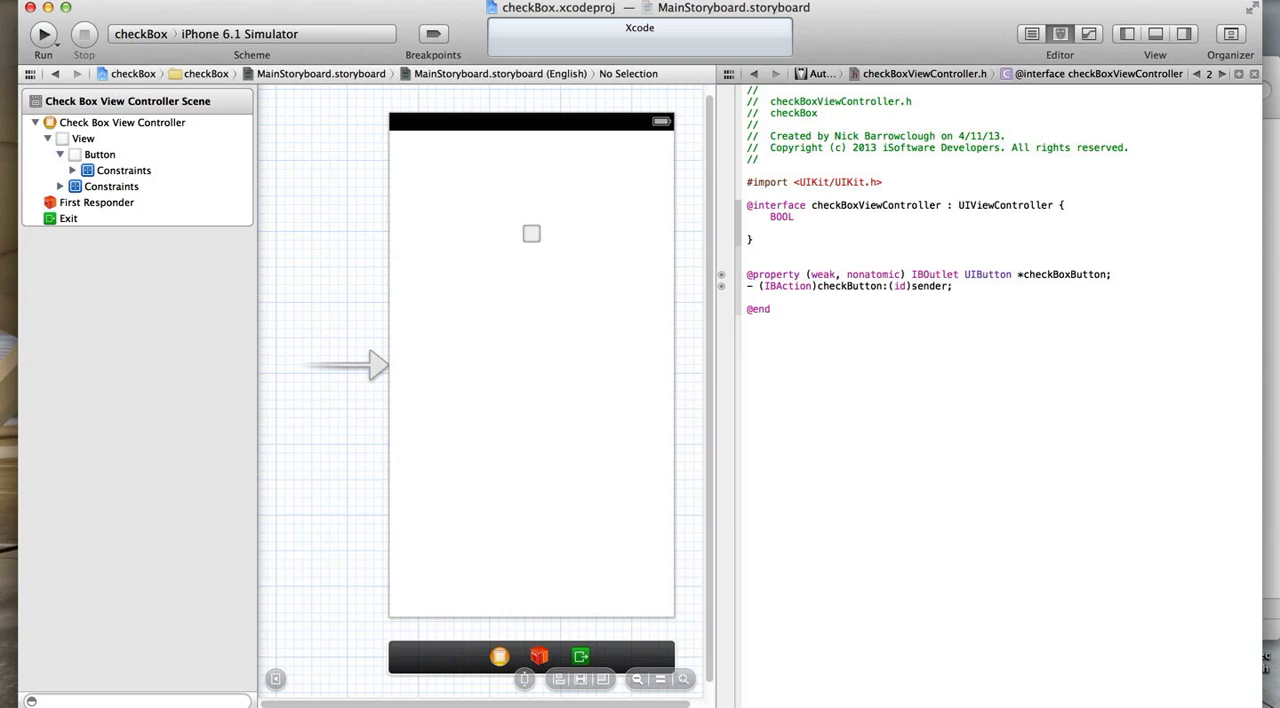
text(checked;)
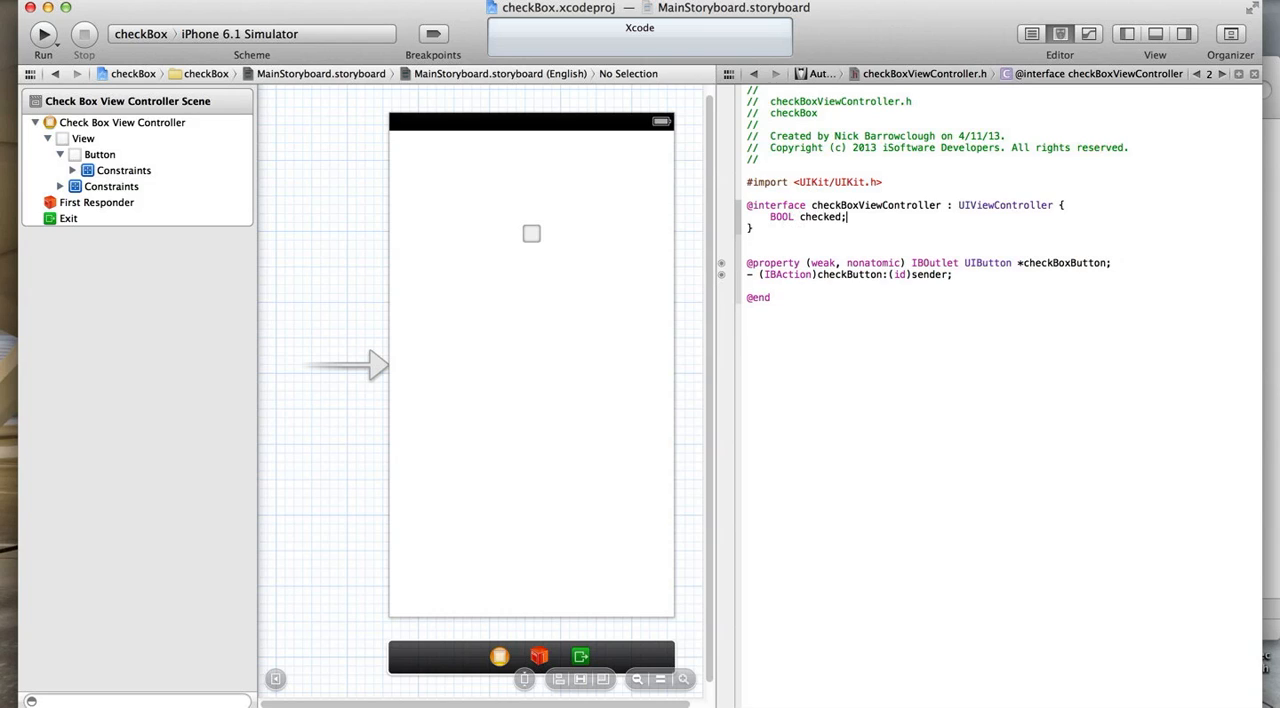
Switch the code pane to checkBoxViewController.m and add checked = NO; in viewDidLoad.
click(924, 73)
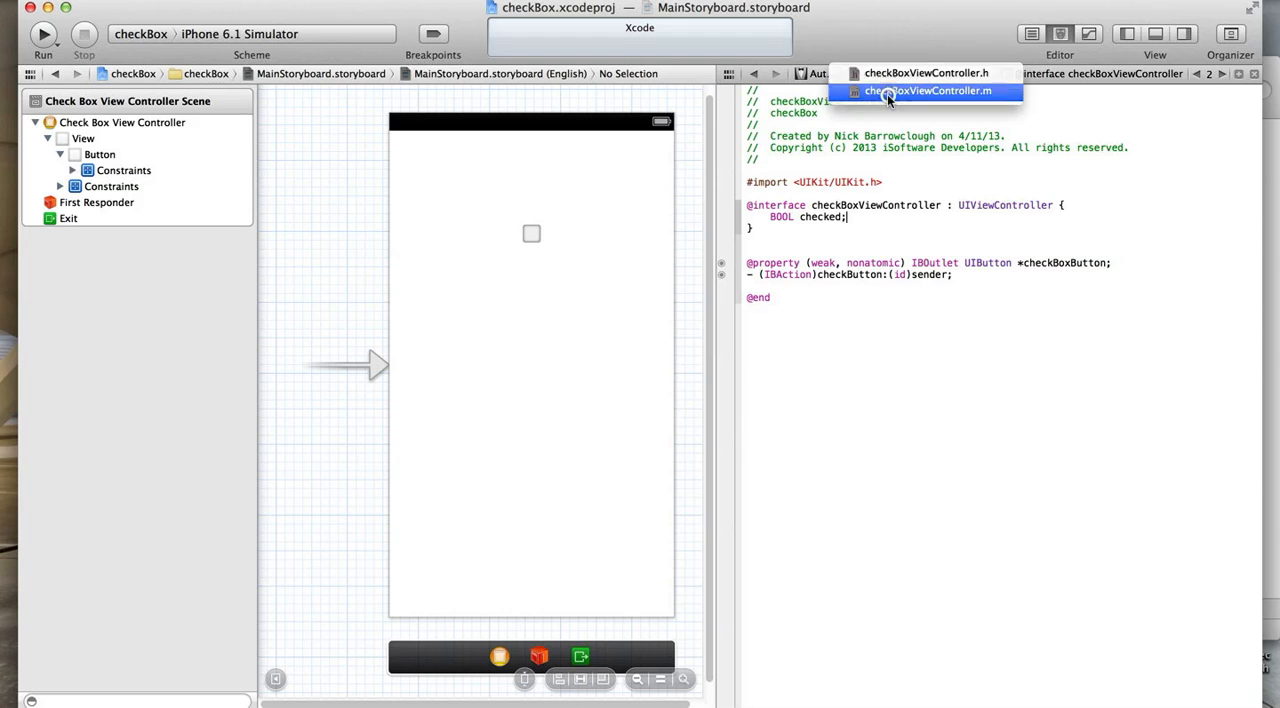
click(925, 91)
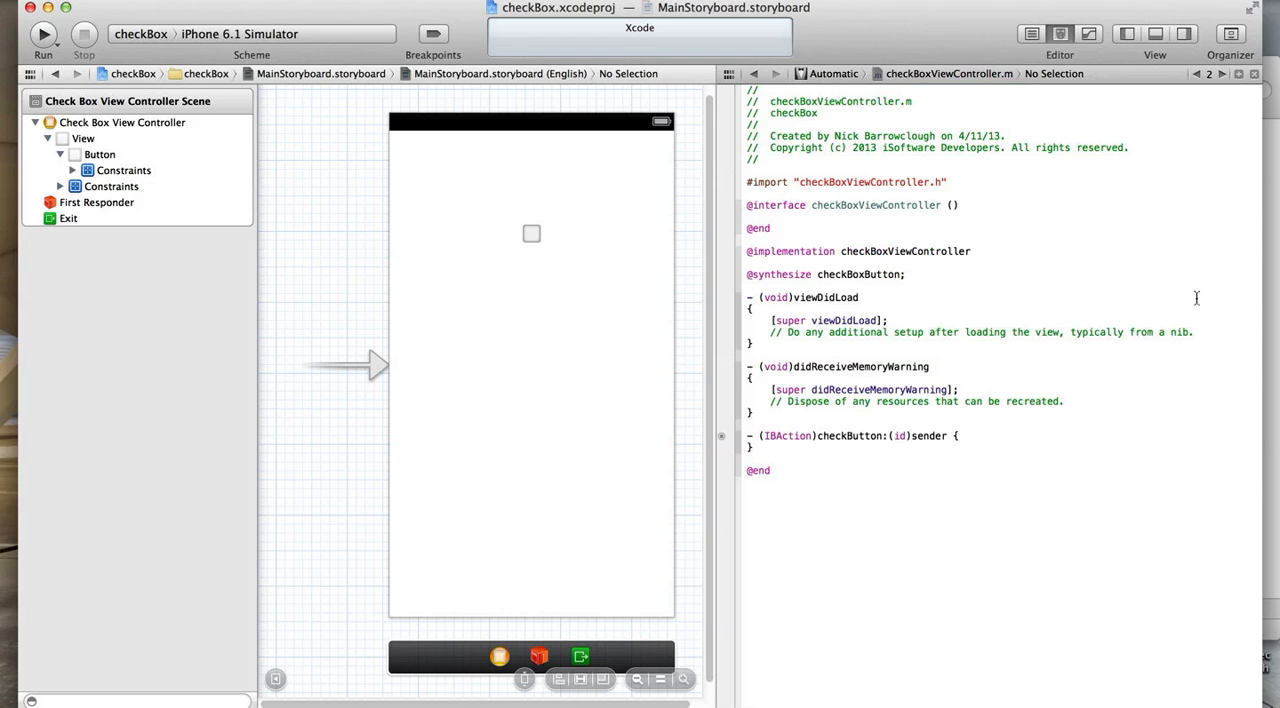
text(checked =)
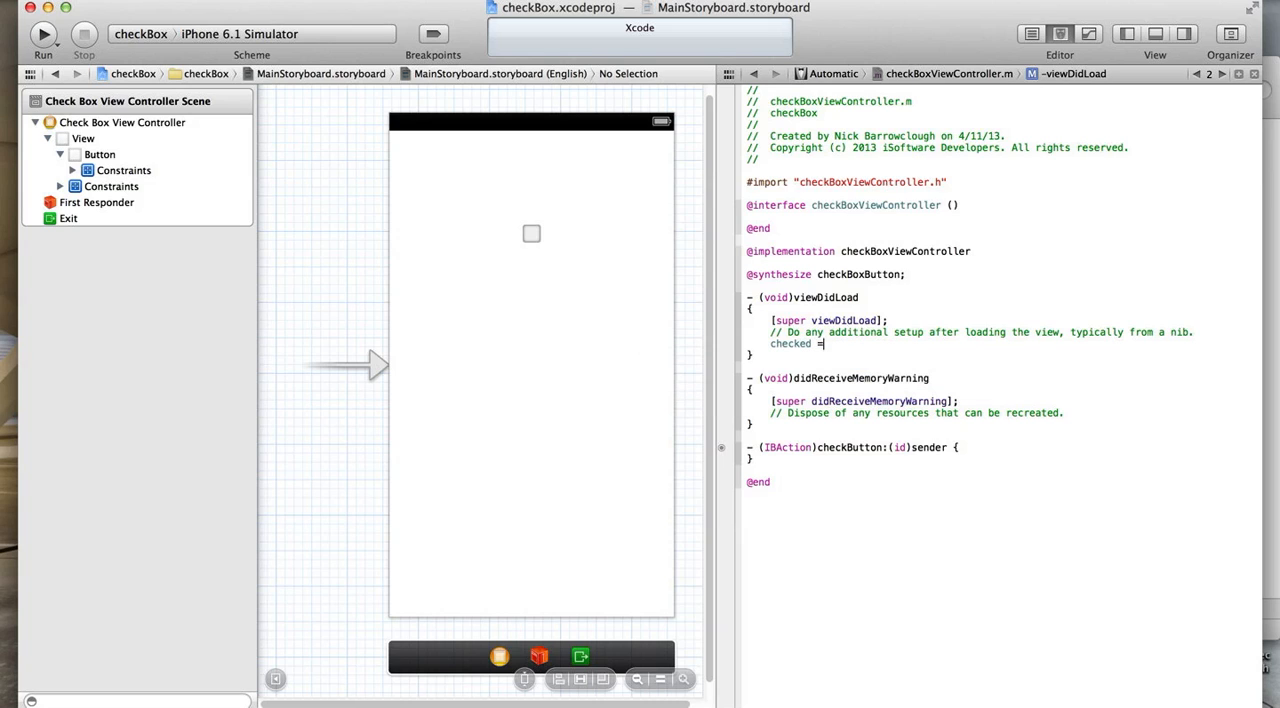
text(NO;)
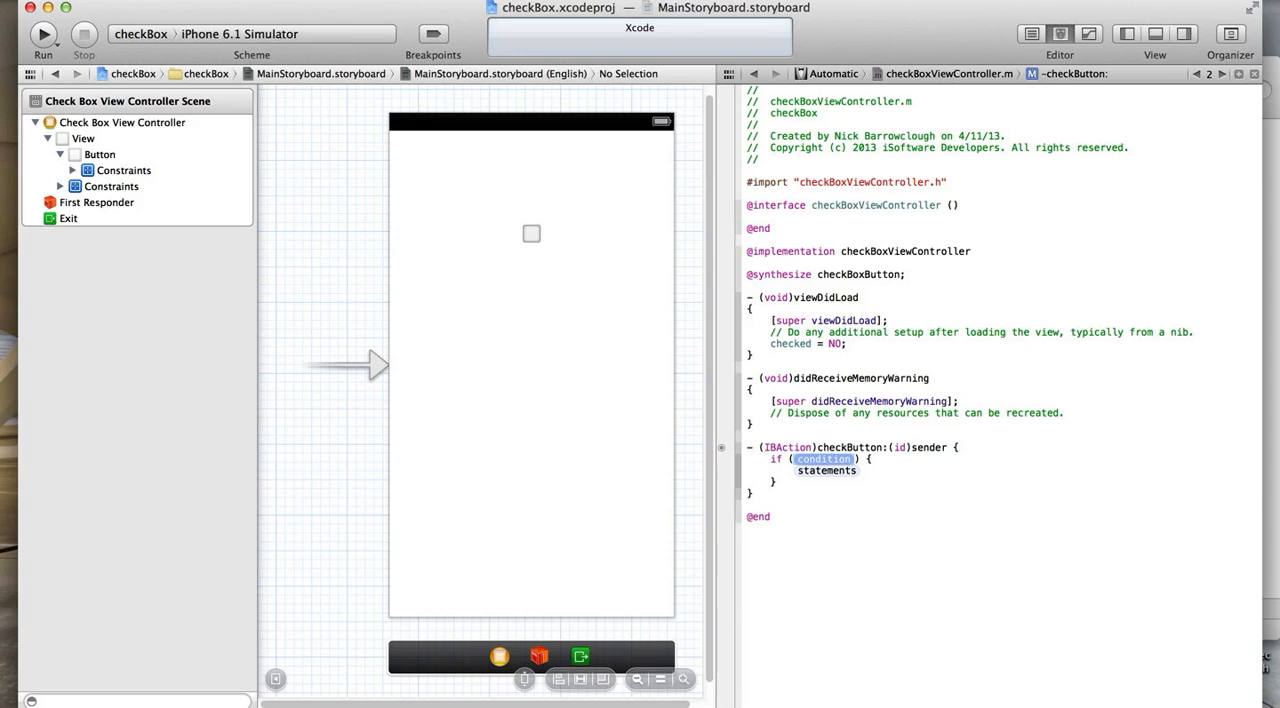
Write if (!checked) setting checkBoxMarked.png for UIControlStateNormal and checked = YES.
text(d)
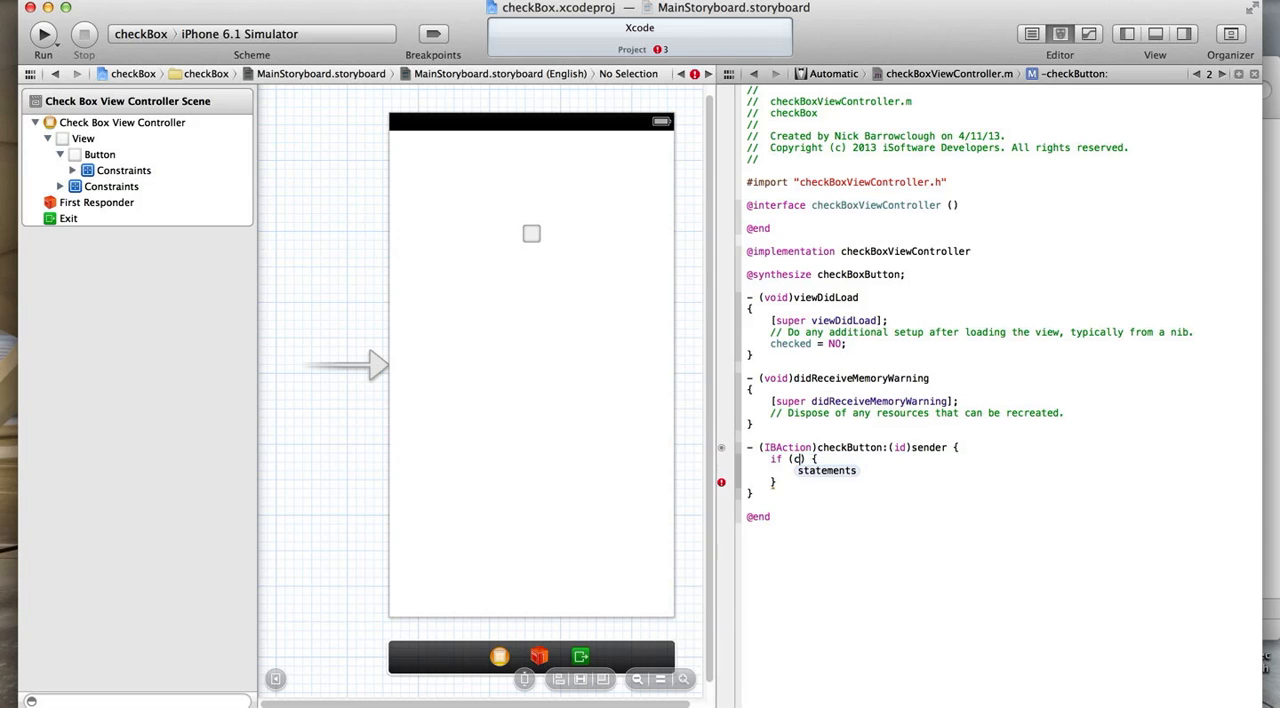
text(hecked)
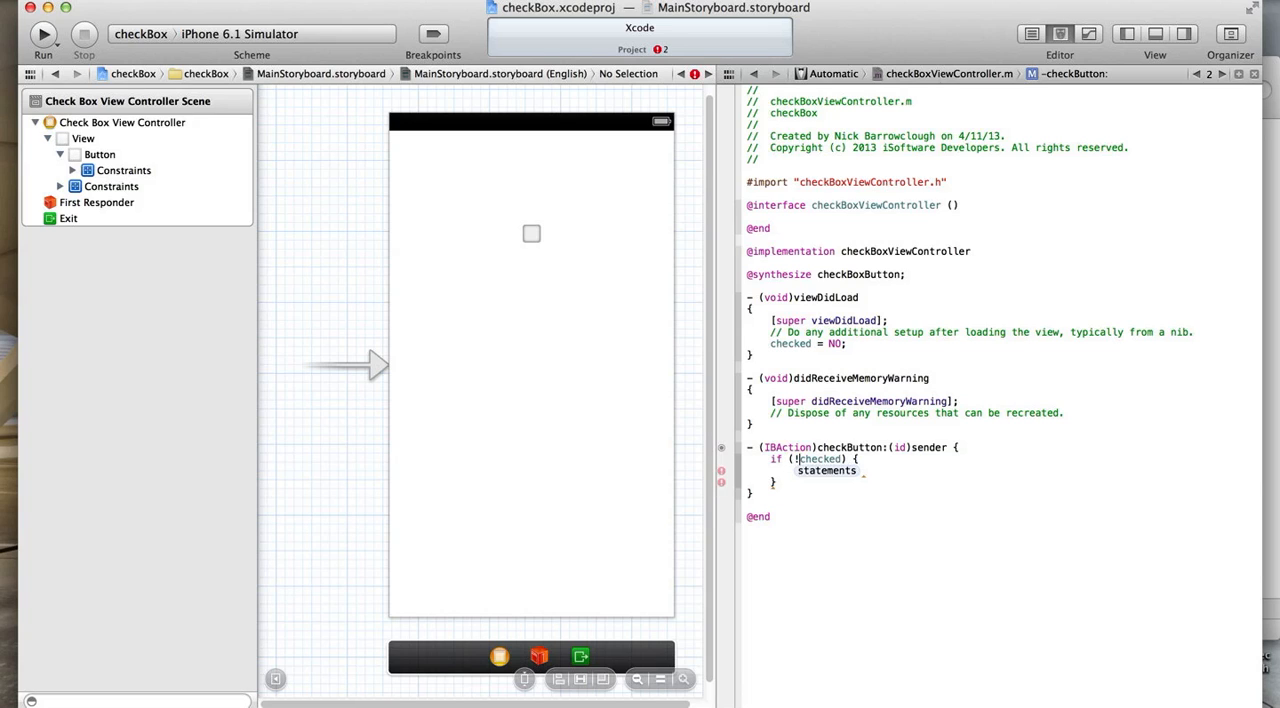
double_click(826, 470)
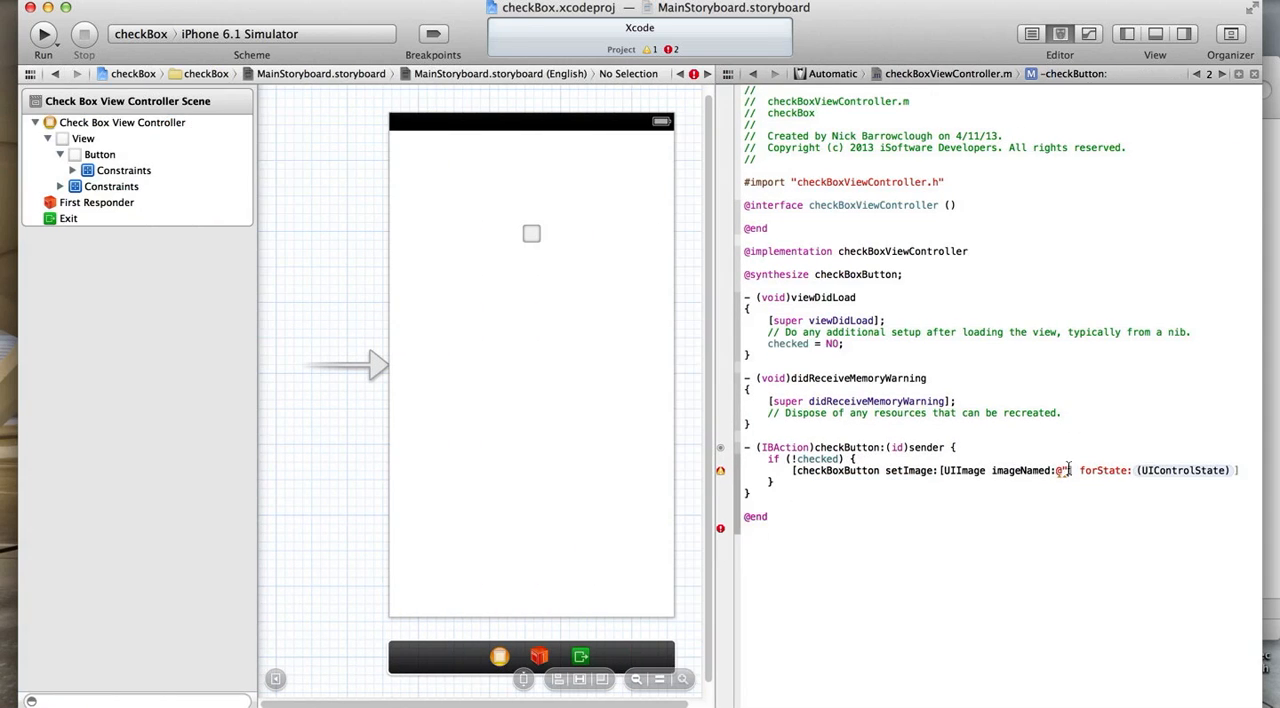
text(checkBoxMarked.p)
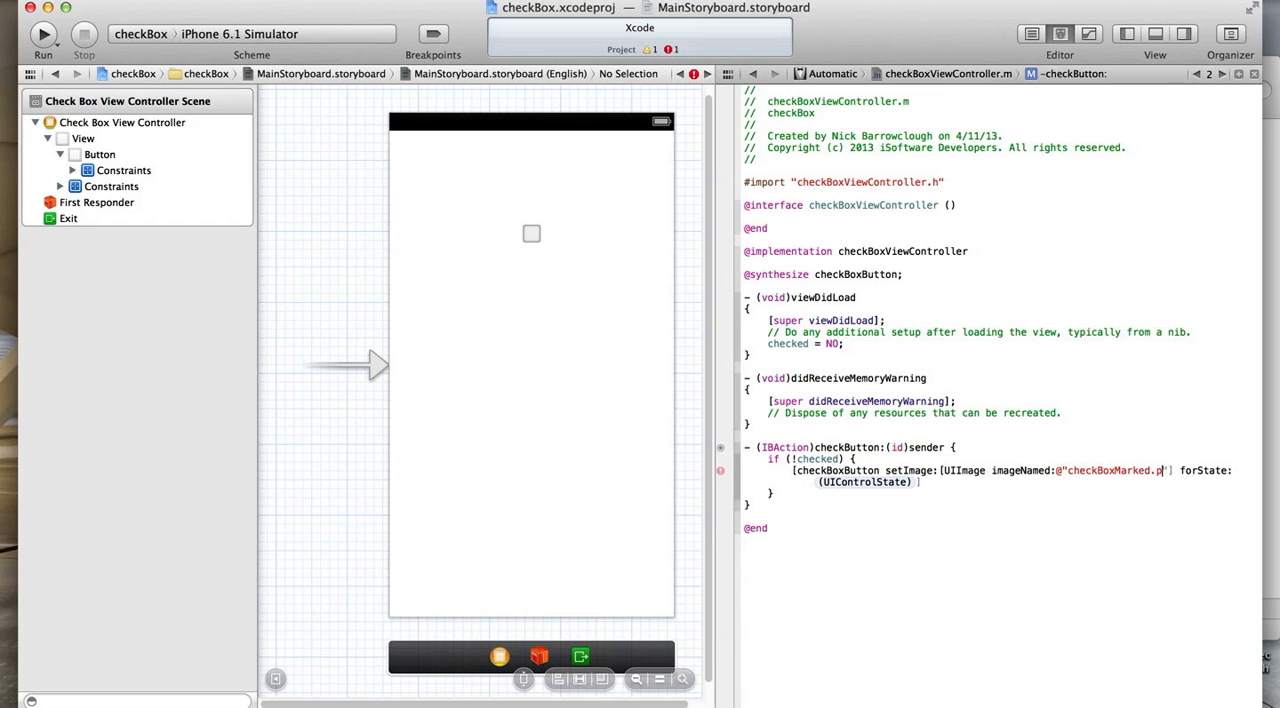
text(ng)
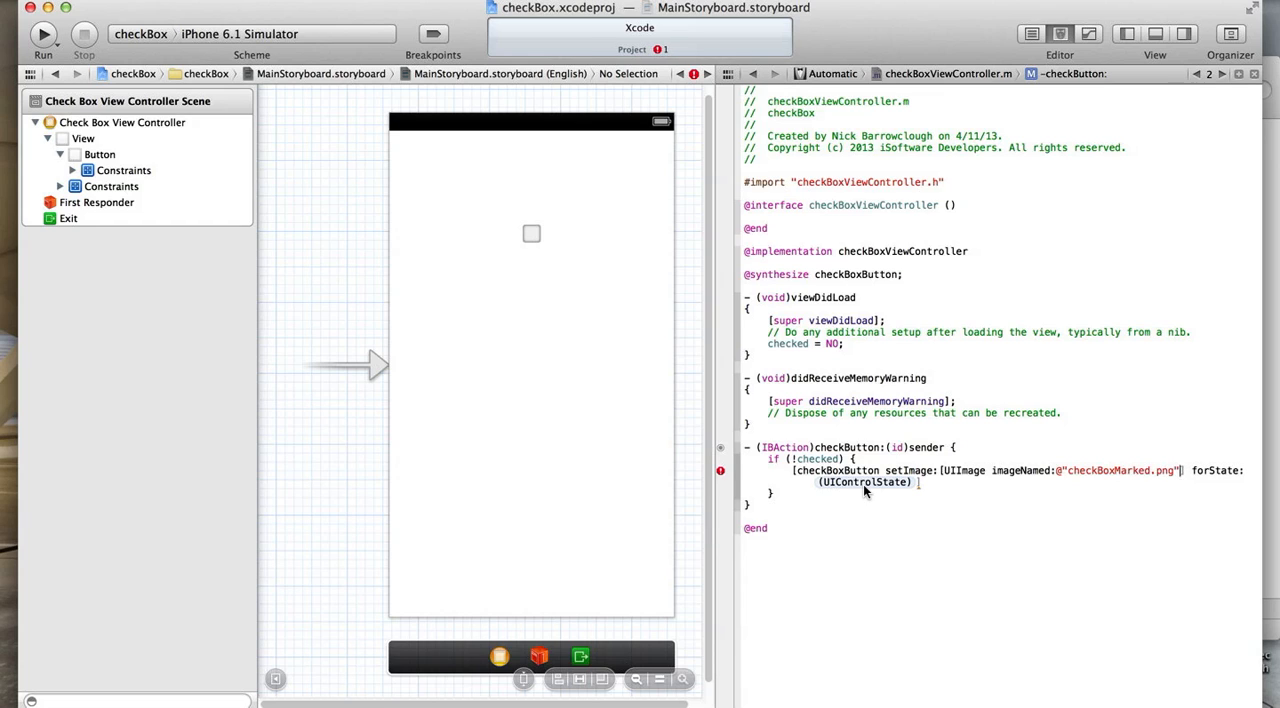
text(UIControlStateNormal];)
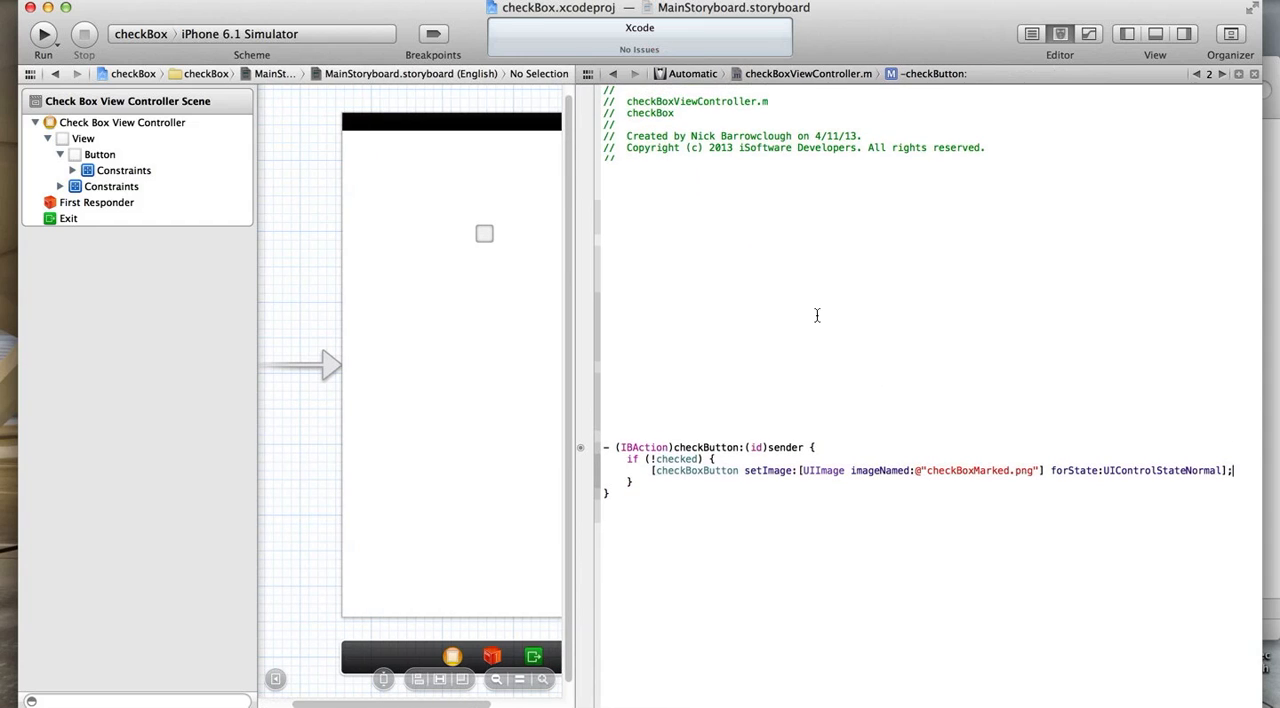
mouse_move(924, 508)
text(checked = YE)
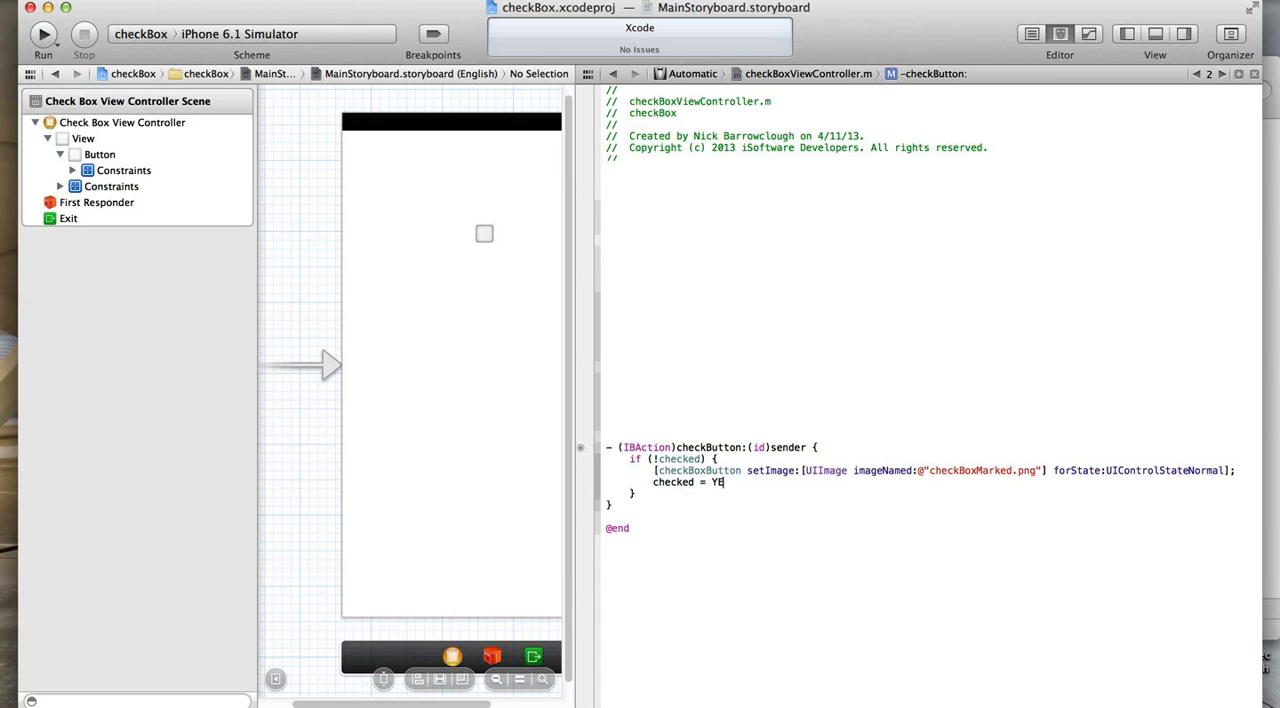
text(S;)
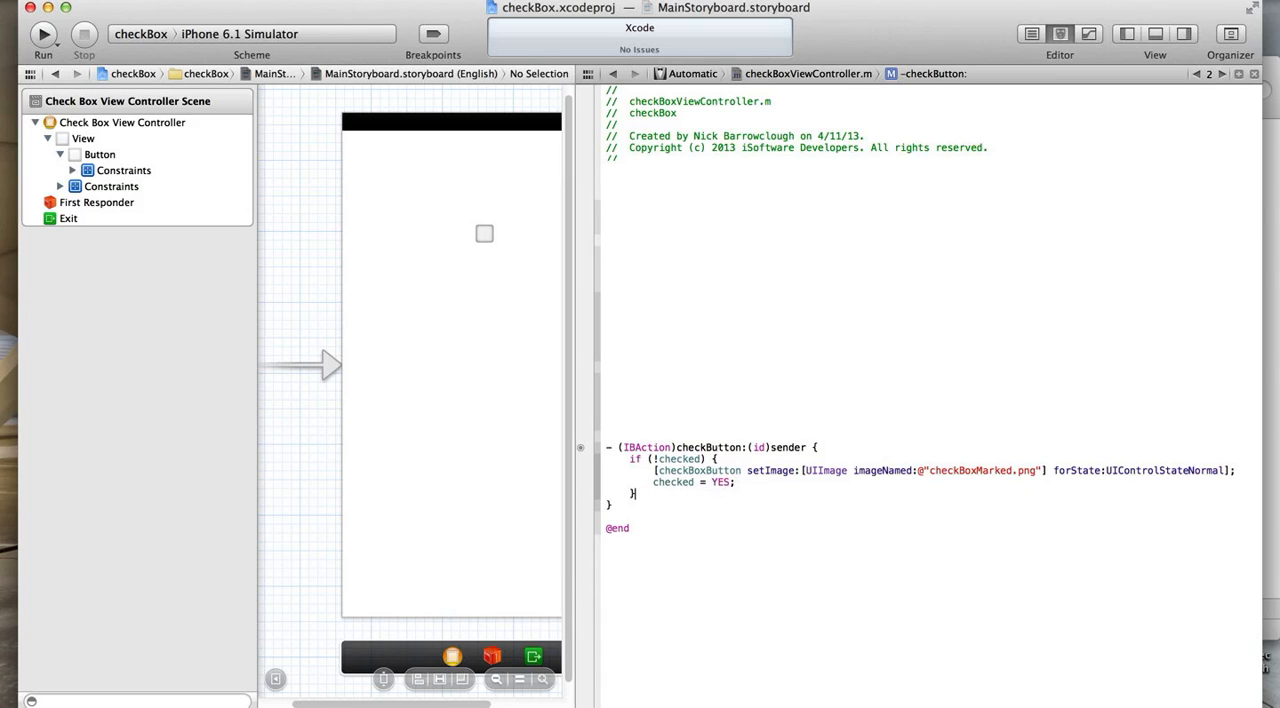
Add else if (checked) setting checkBox.png for UIControlStateNormal and checked = NO.
text(else)
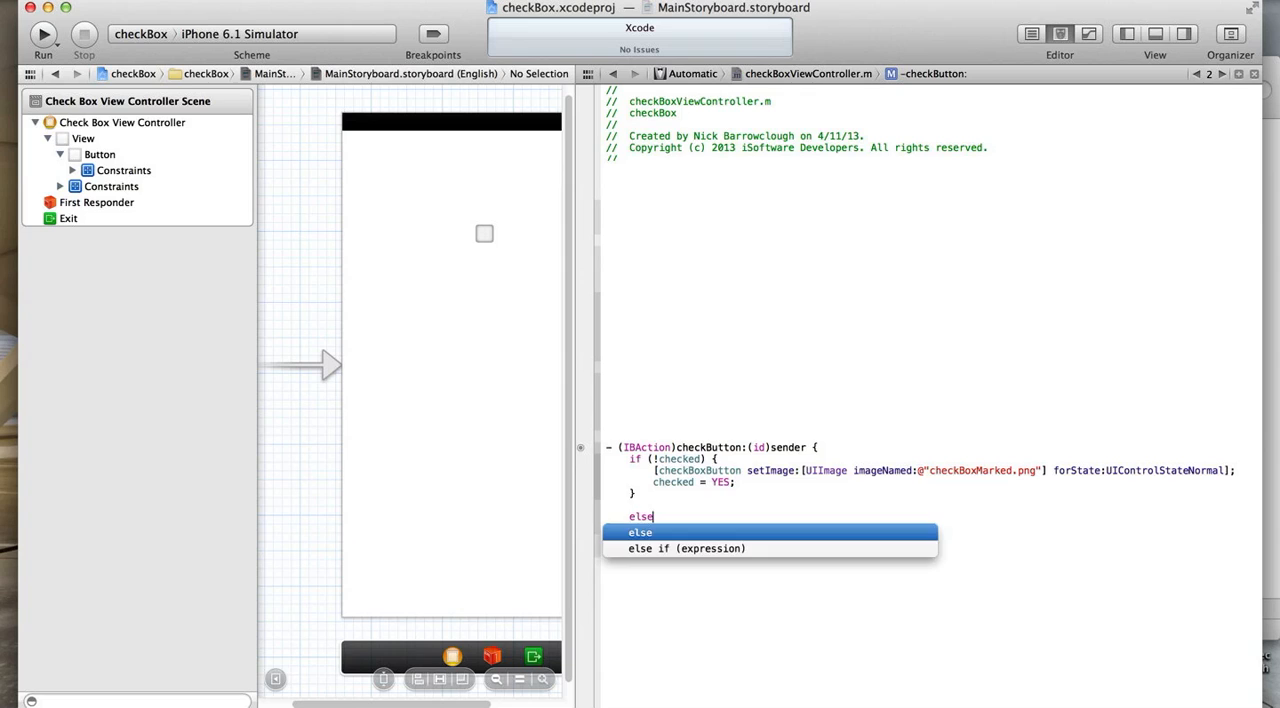
key(Escape)
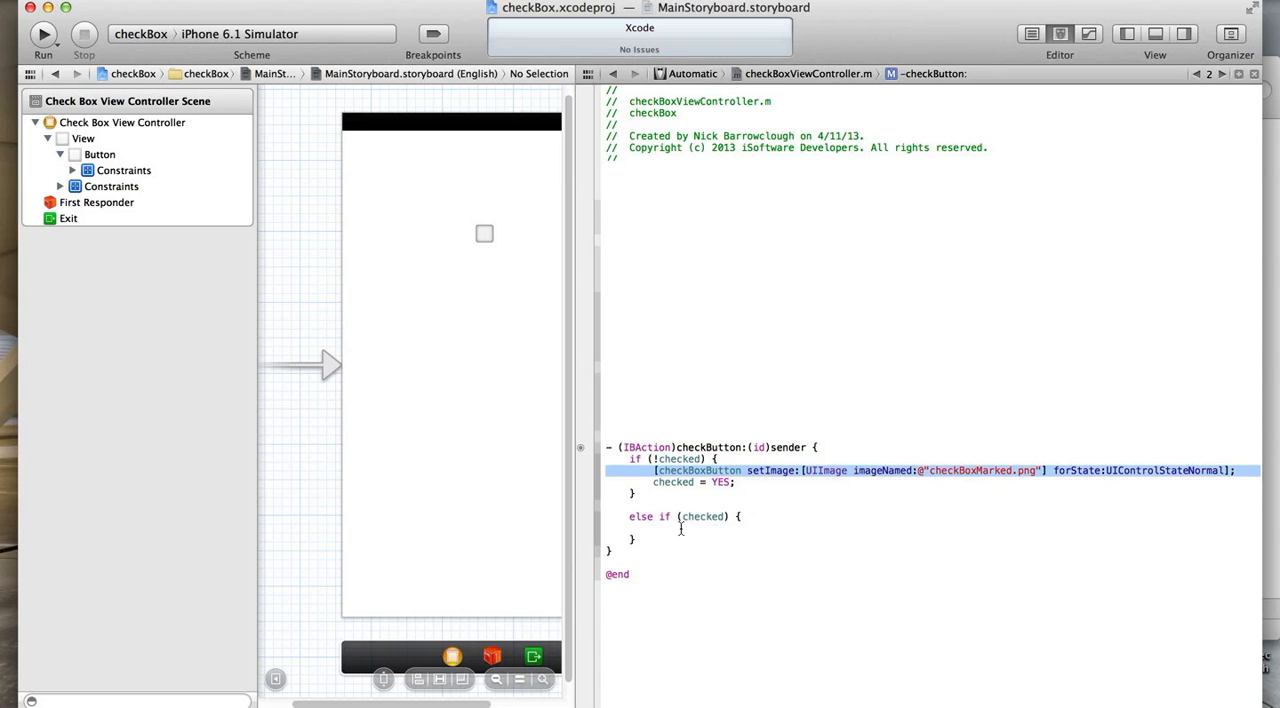
click(655, 528)
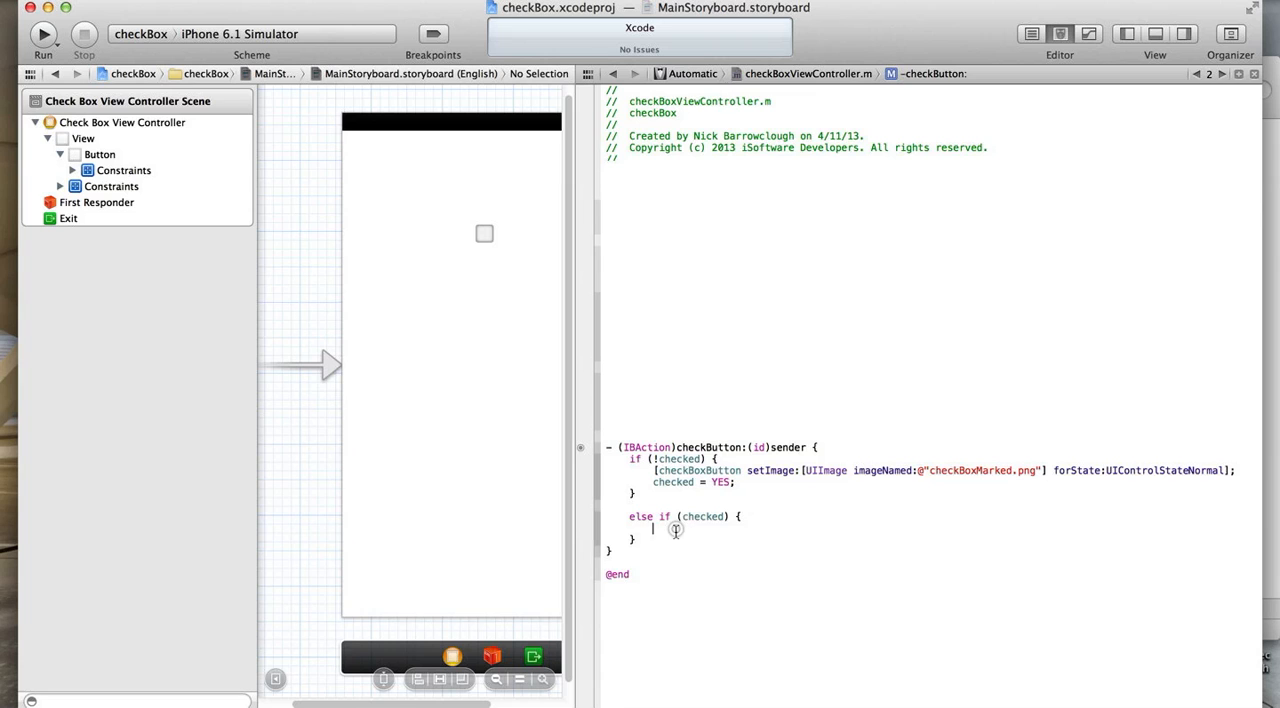
text([checkBoxButton setImage:[UIImage imageNamed:@"checkBoxMarked.png"] forState:UIControlStateNormal];)
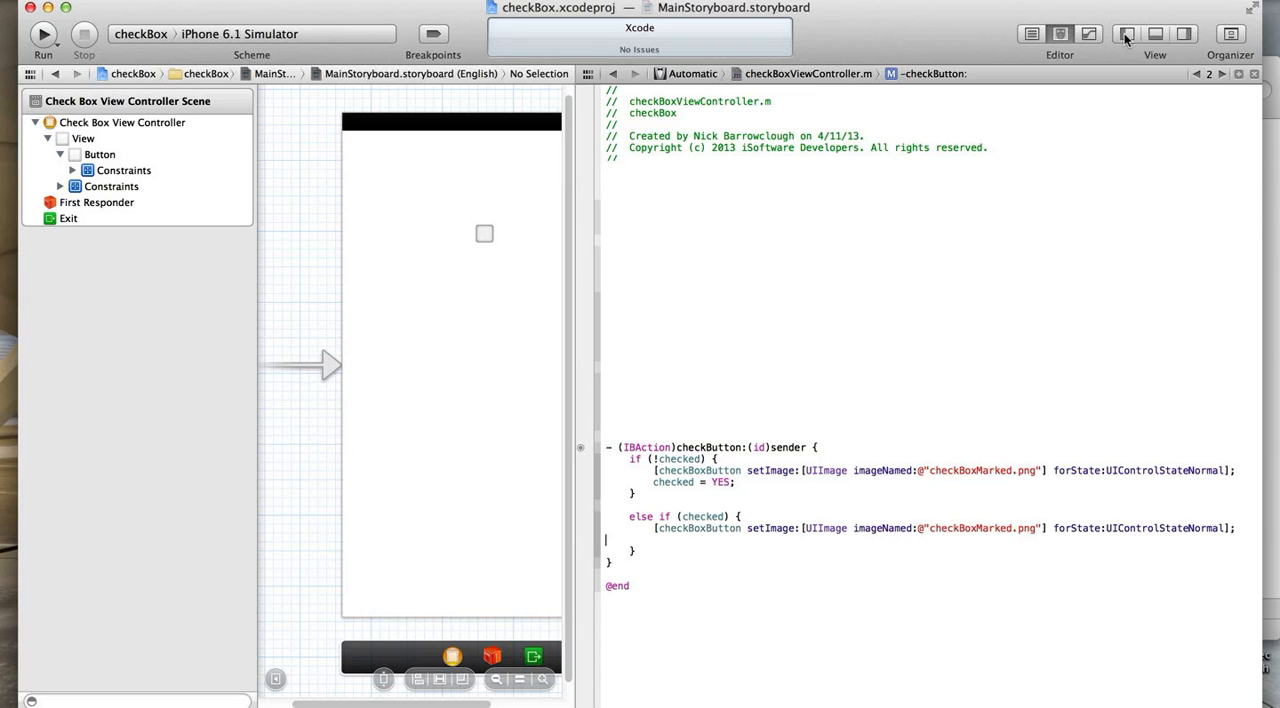
click(1031, 33)
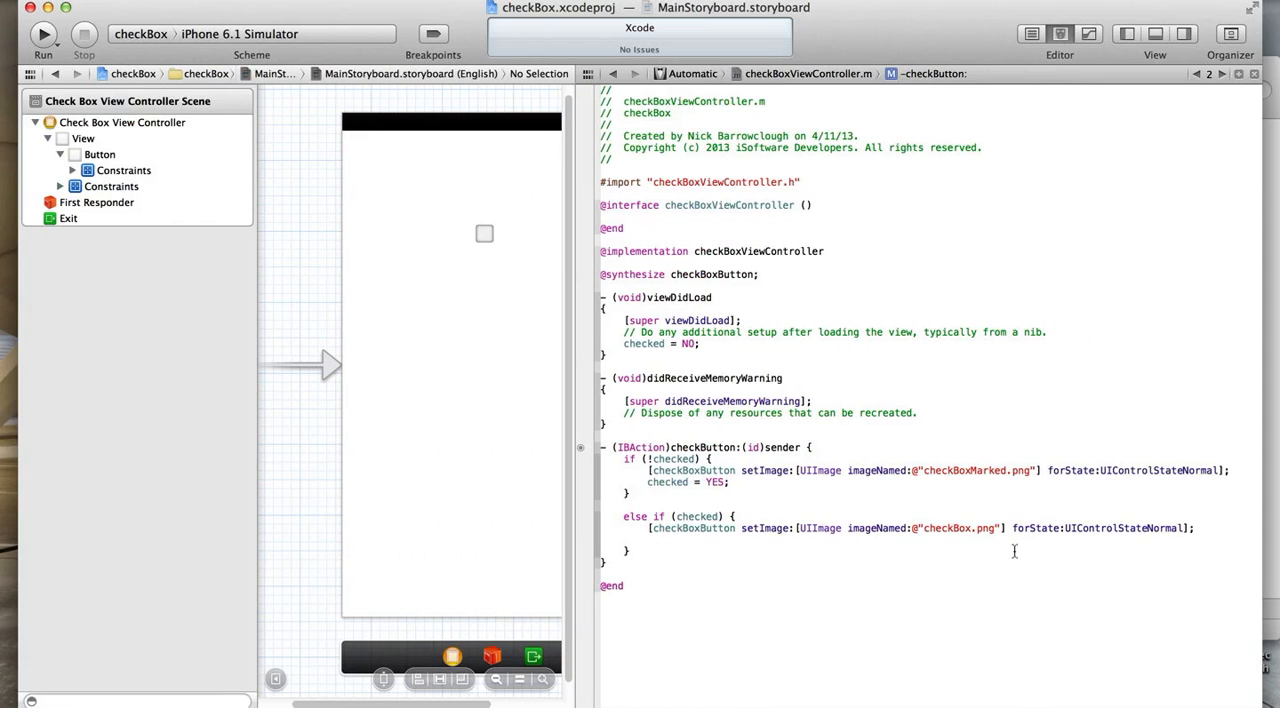
text(c)
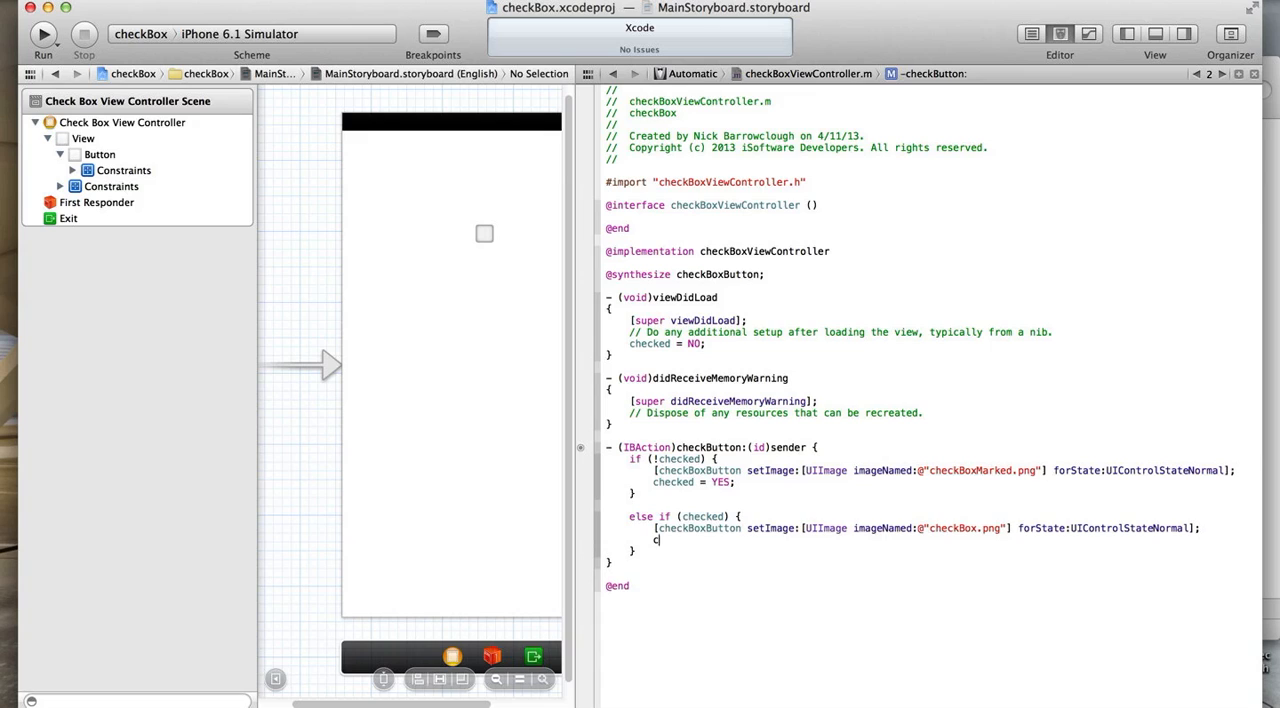
text(hecked =)
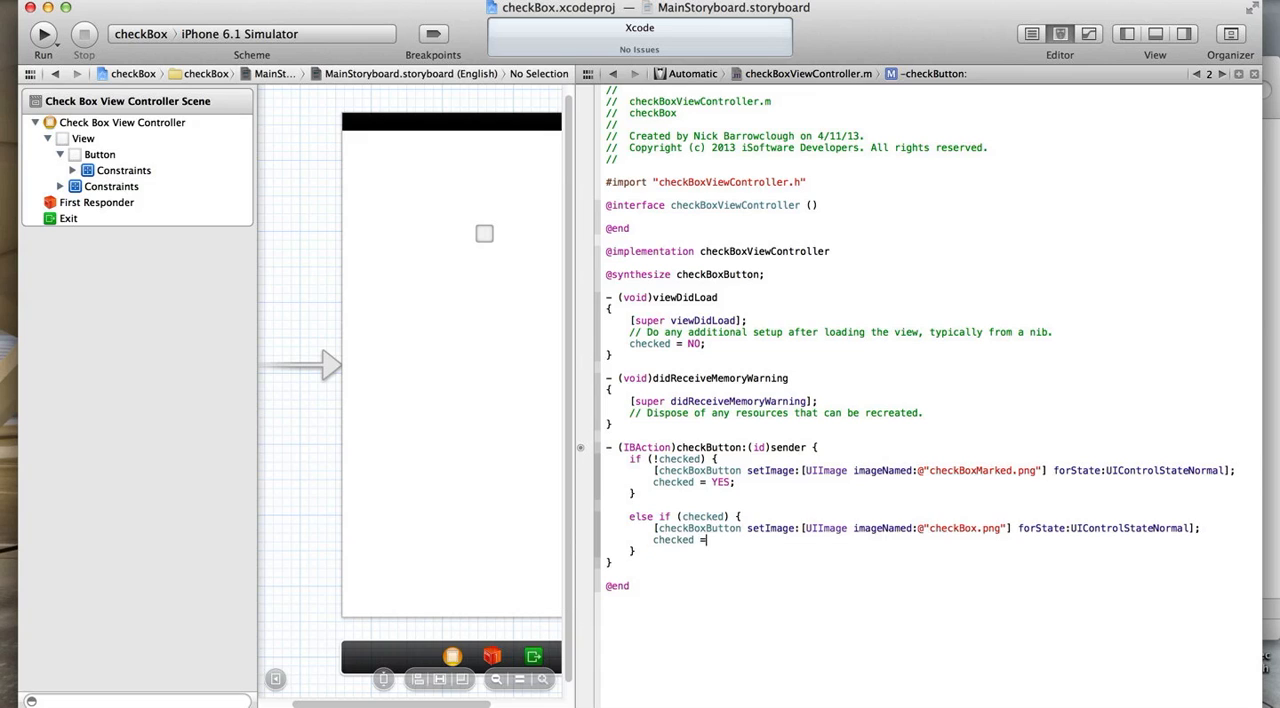
text(NO;)
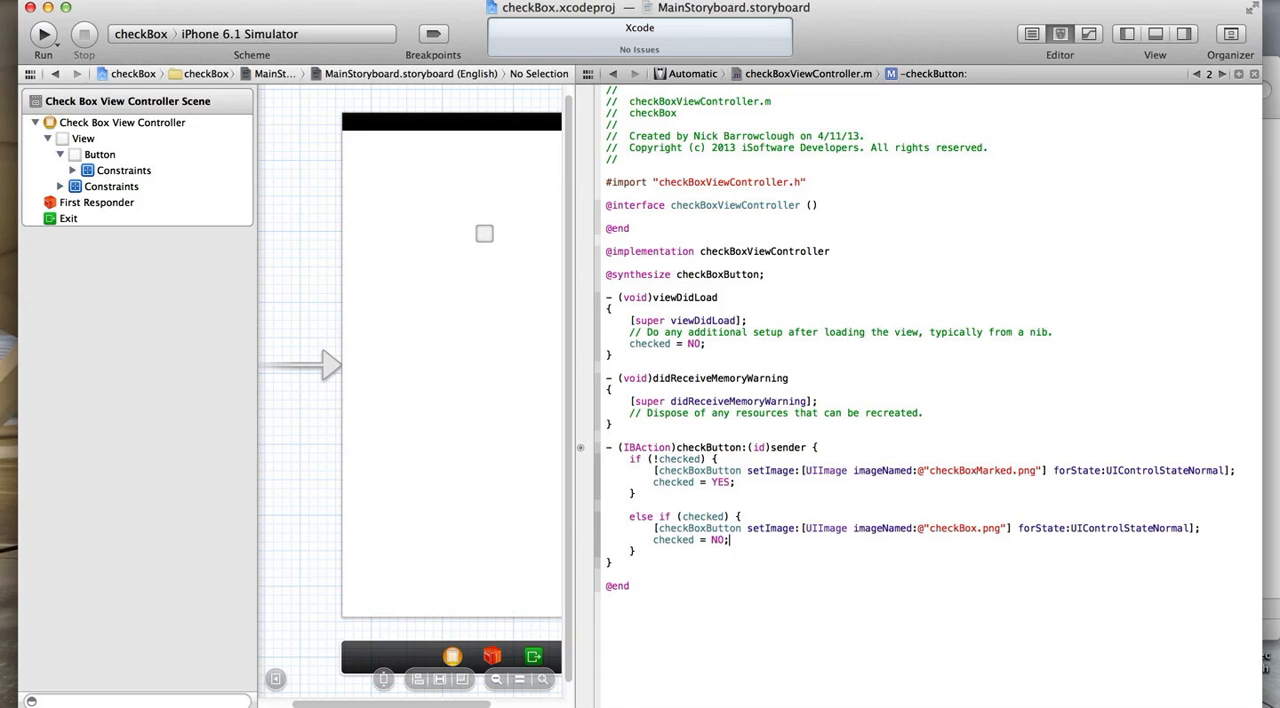
Widen the storyboard pane, then run the checkBox app on the iPhone 6.1 Simulator.
drag(600, 400, 732, 400)
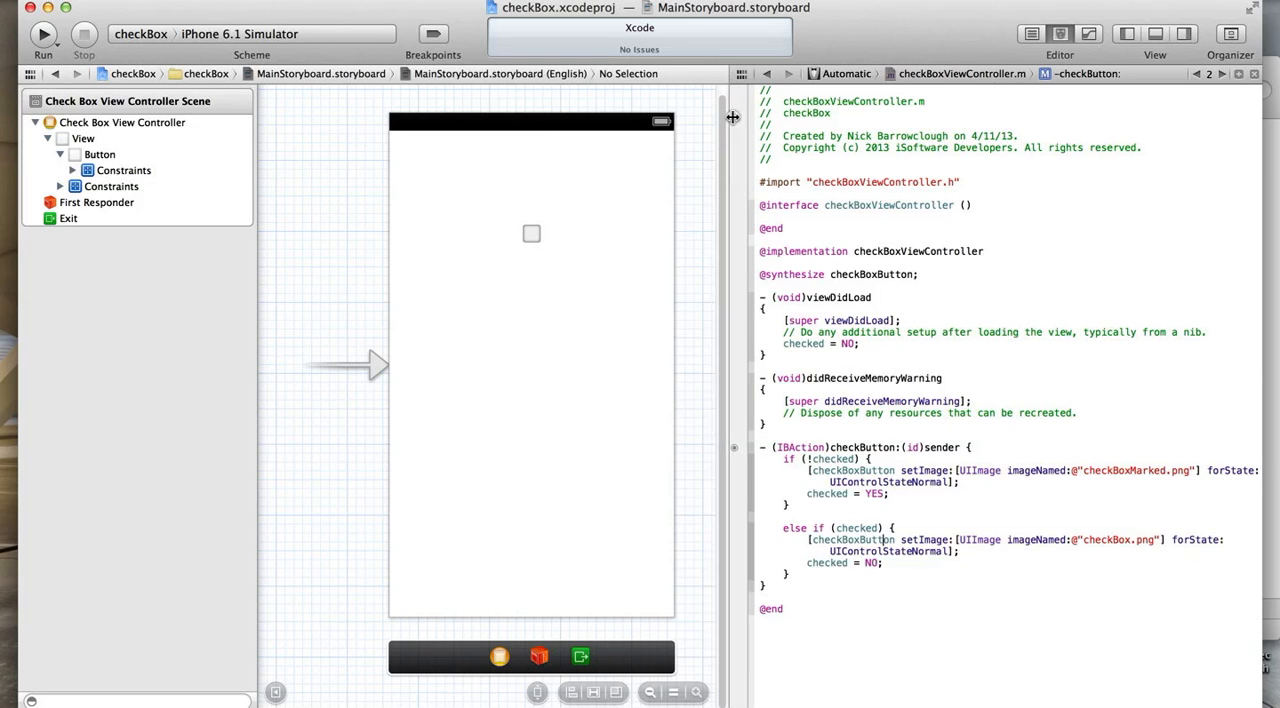
click(42, 33)
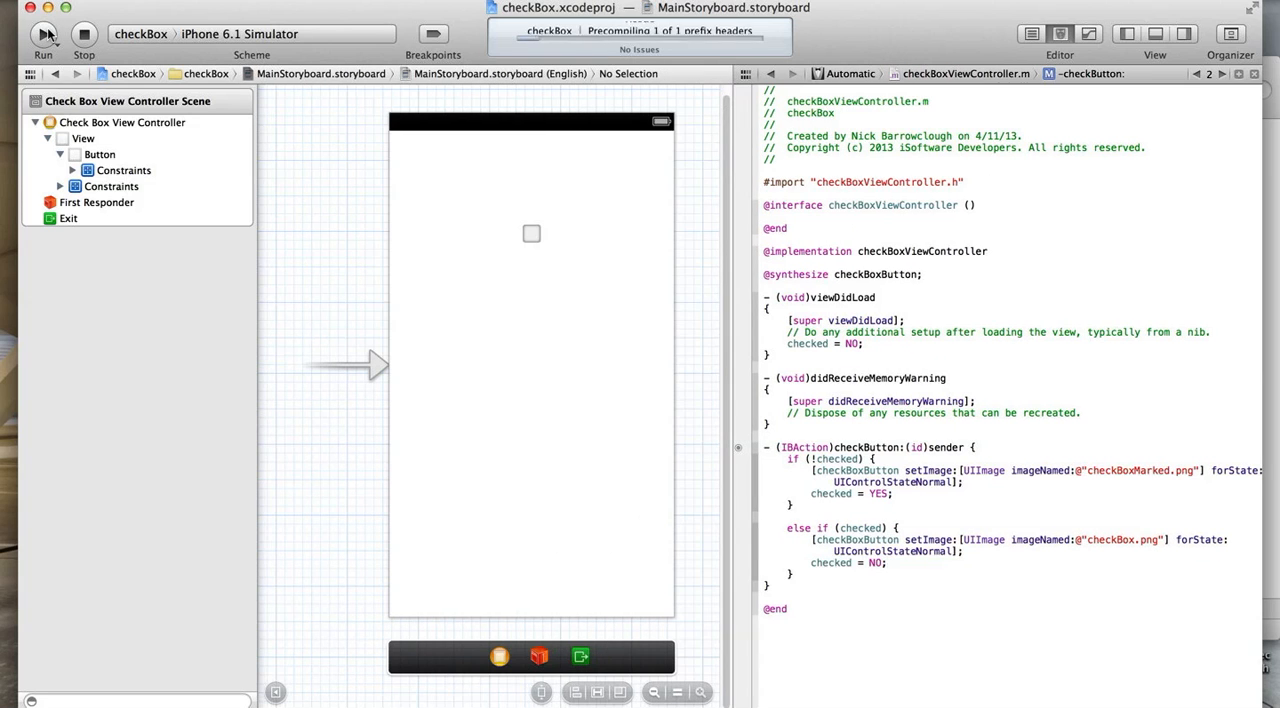
click(43, 33)
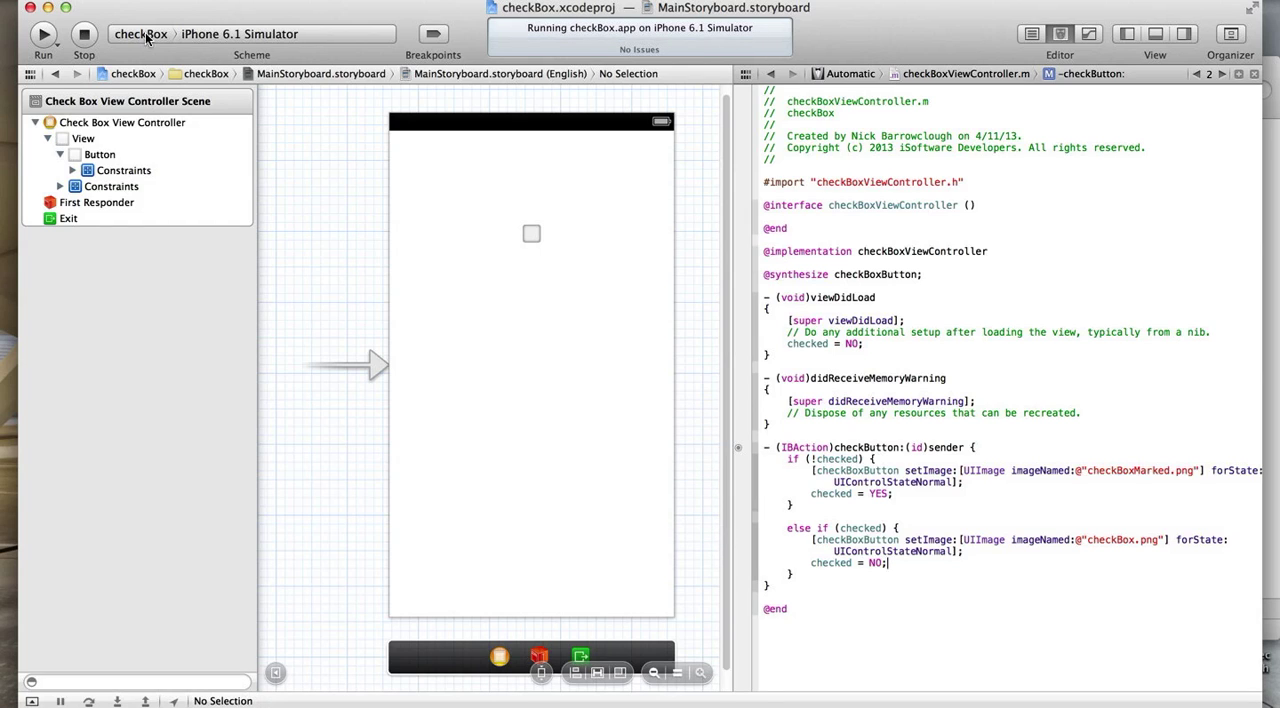
mouse_move(405, 253)
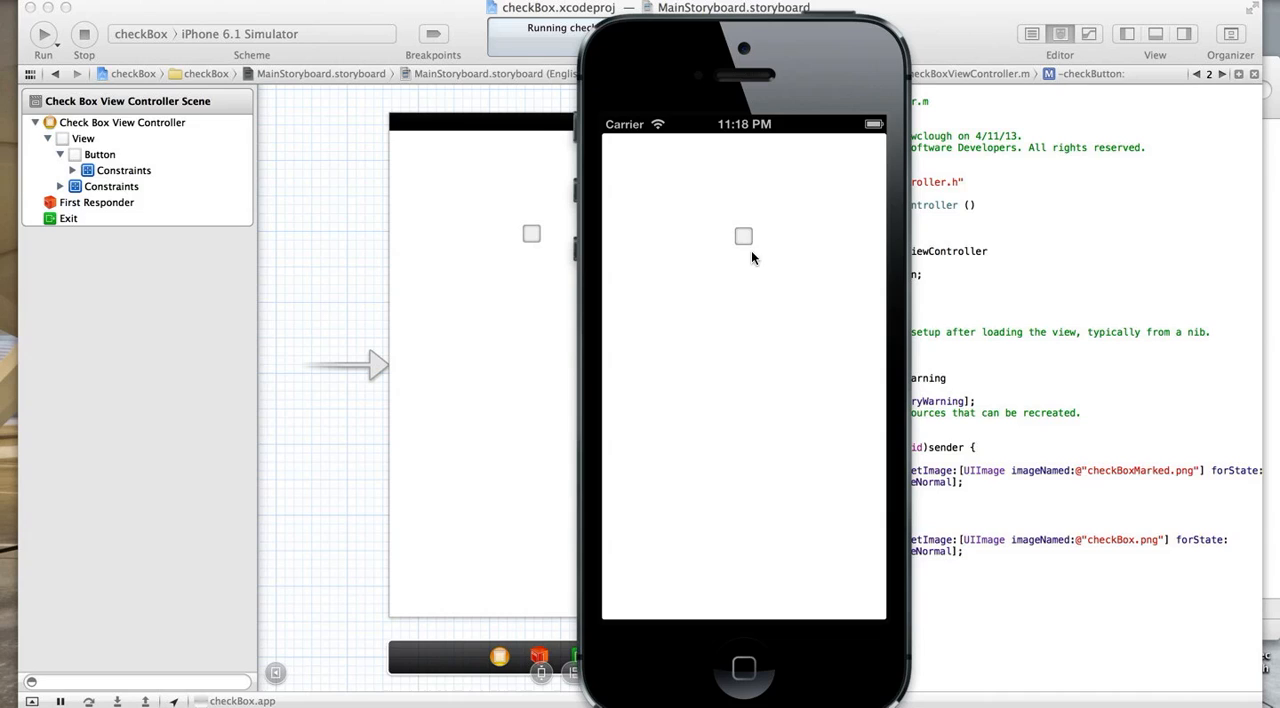
Tap the checkbox six times in the Simulator, ending with it ticked.
click(743, 236)
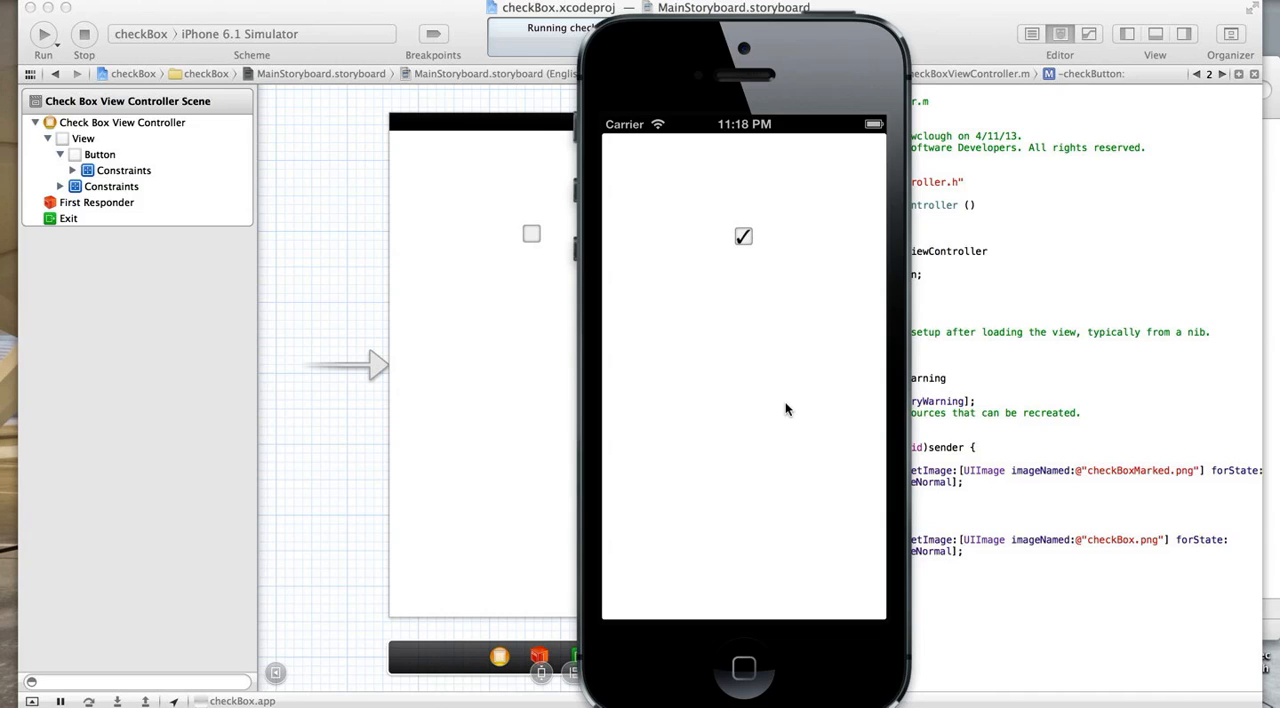
click(744, 237)
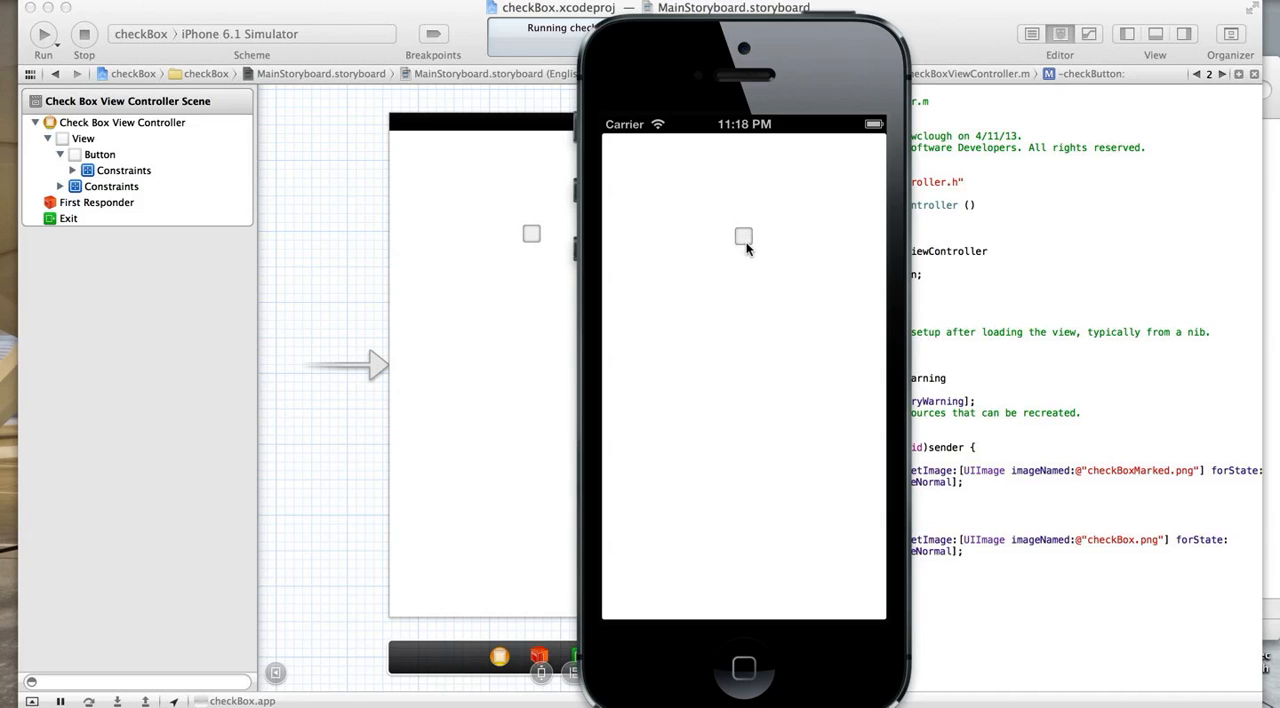
click(743, 238)
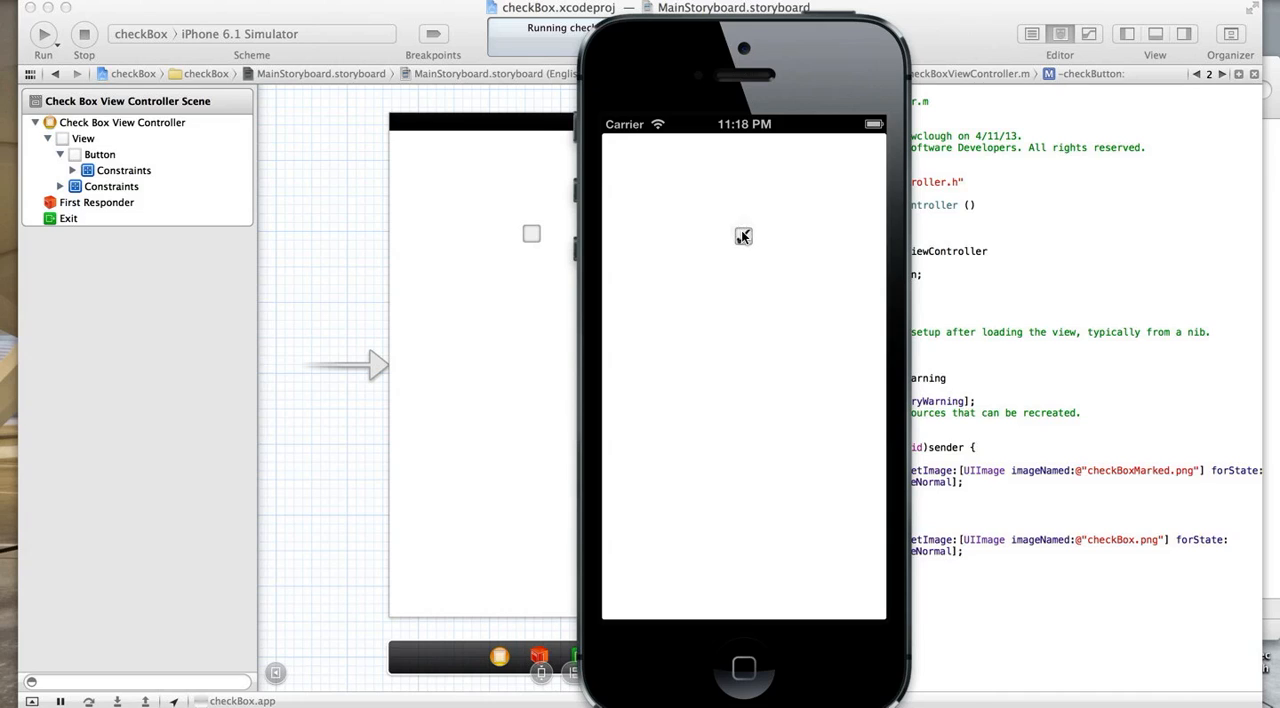
click(743, 236)
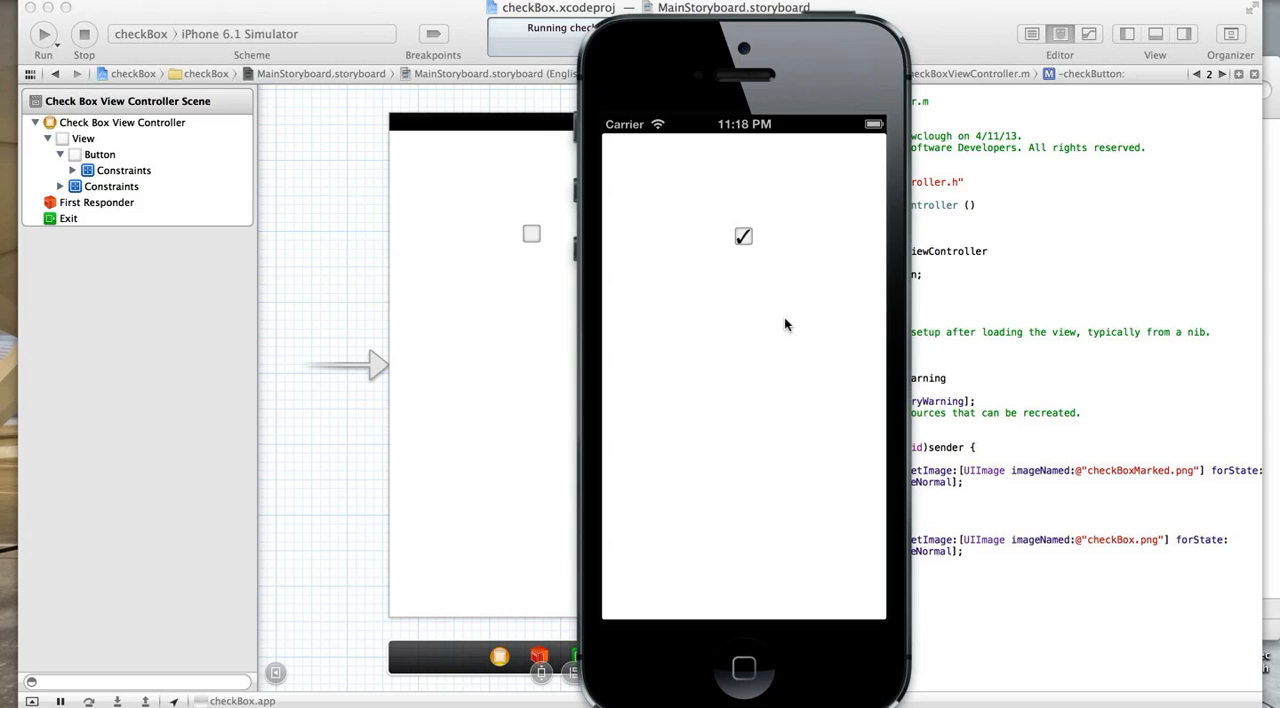
click(743, 237)
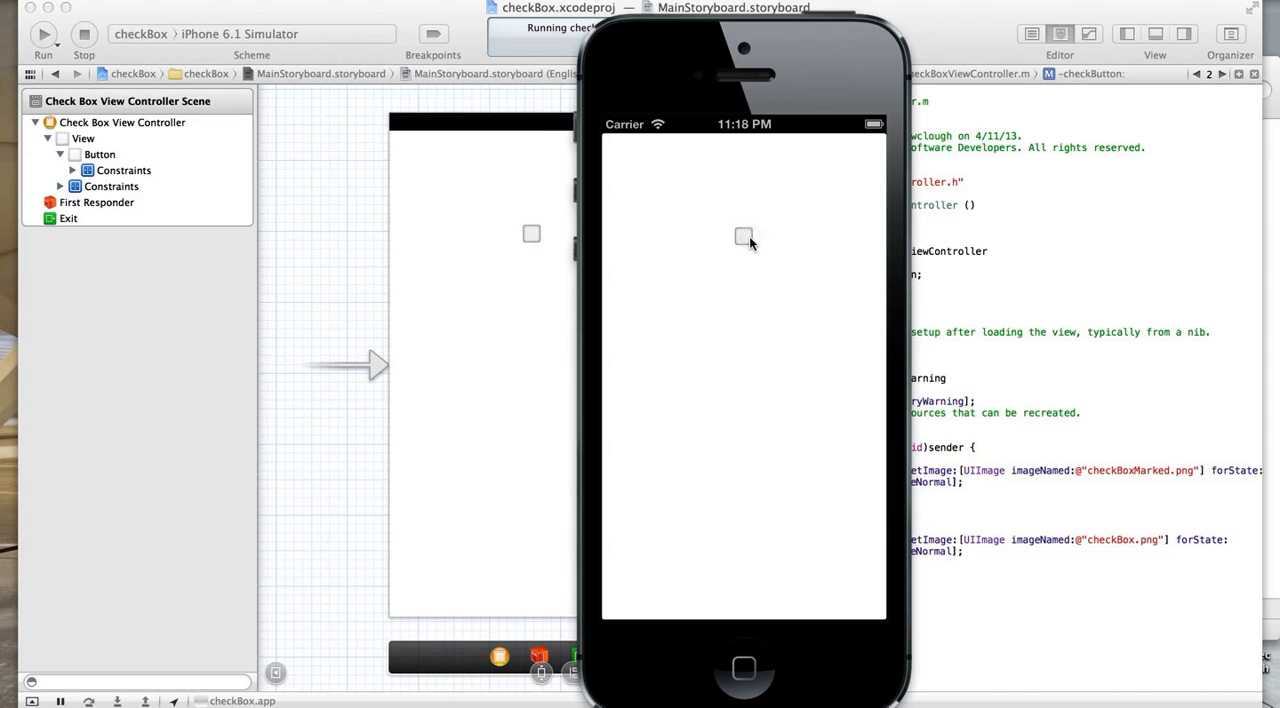
click(743, 238)
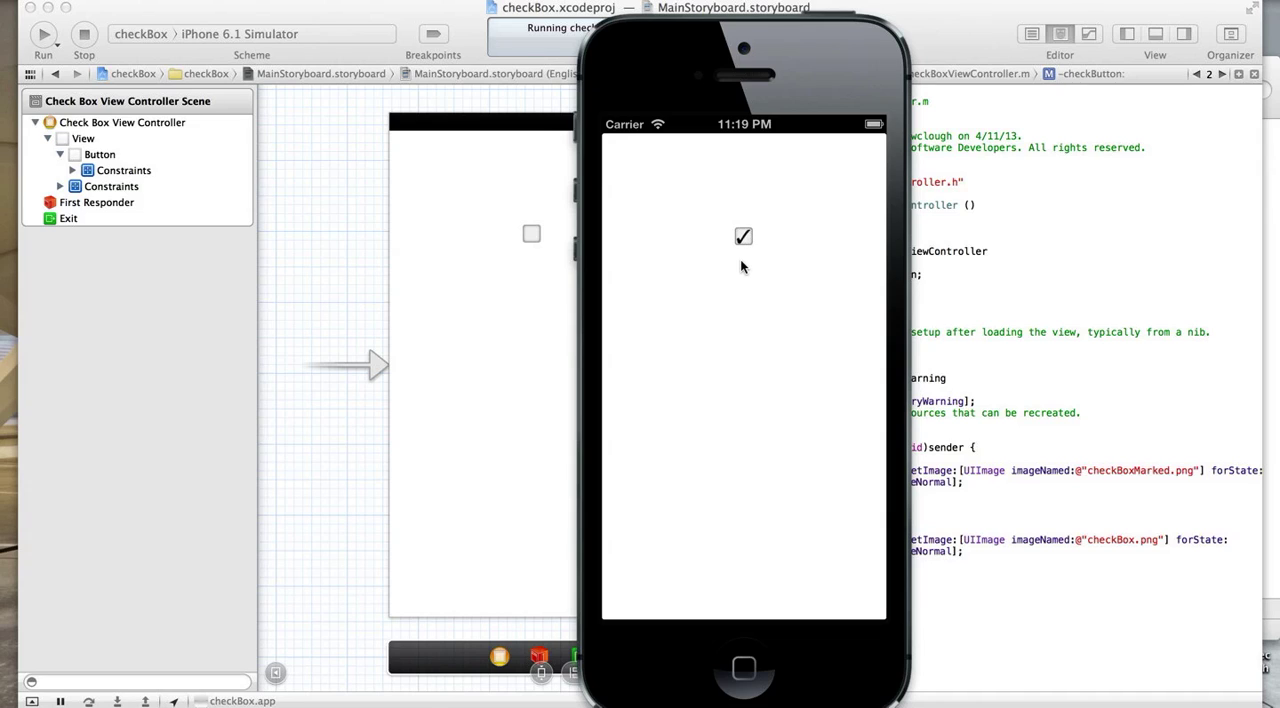
mouse_move(1216, 5)
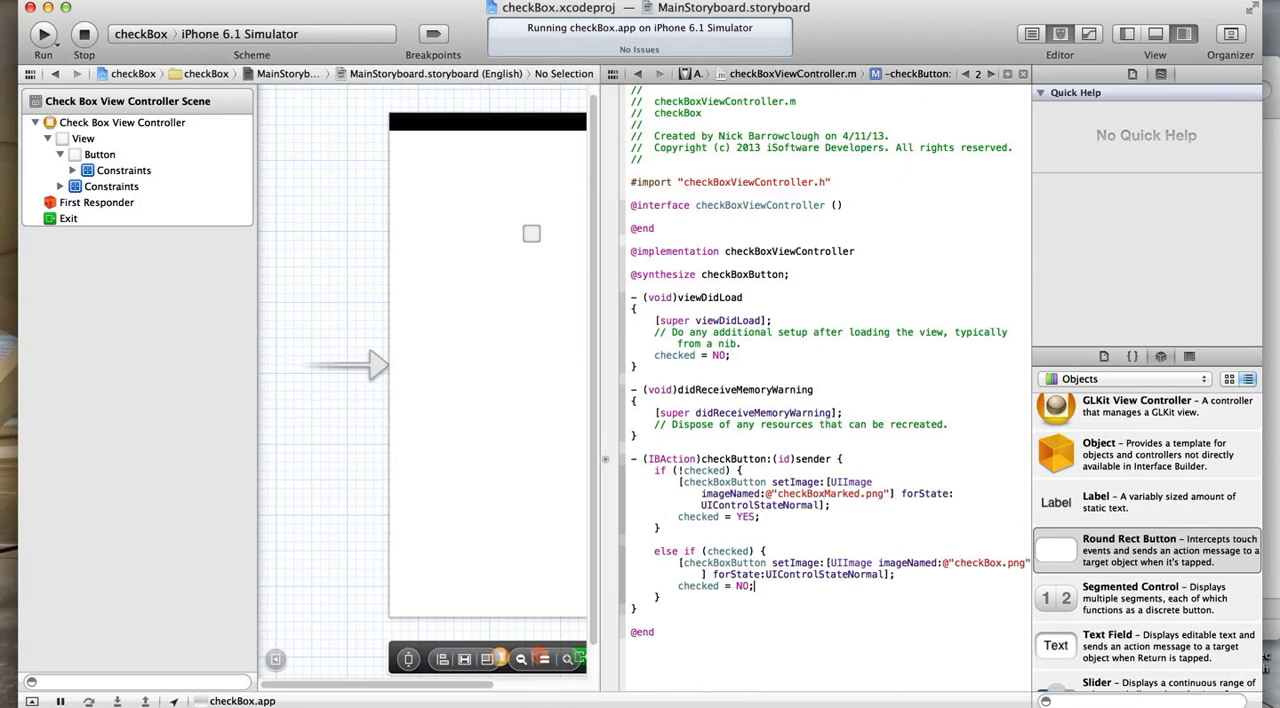
Select the storyboard's checkbox button to view its custom type and checkBox.png image.
scroll(down, 3)
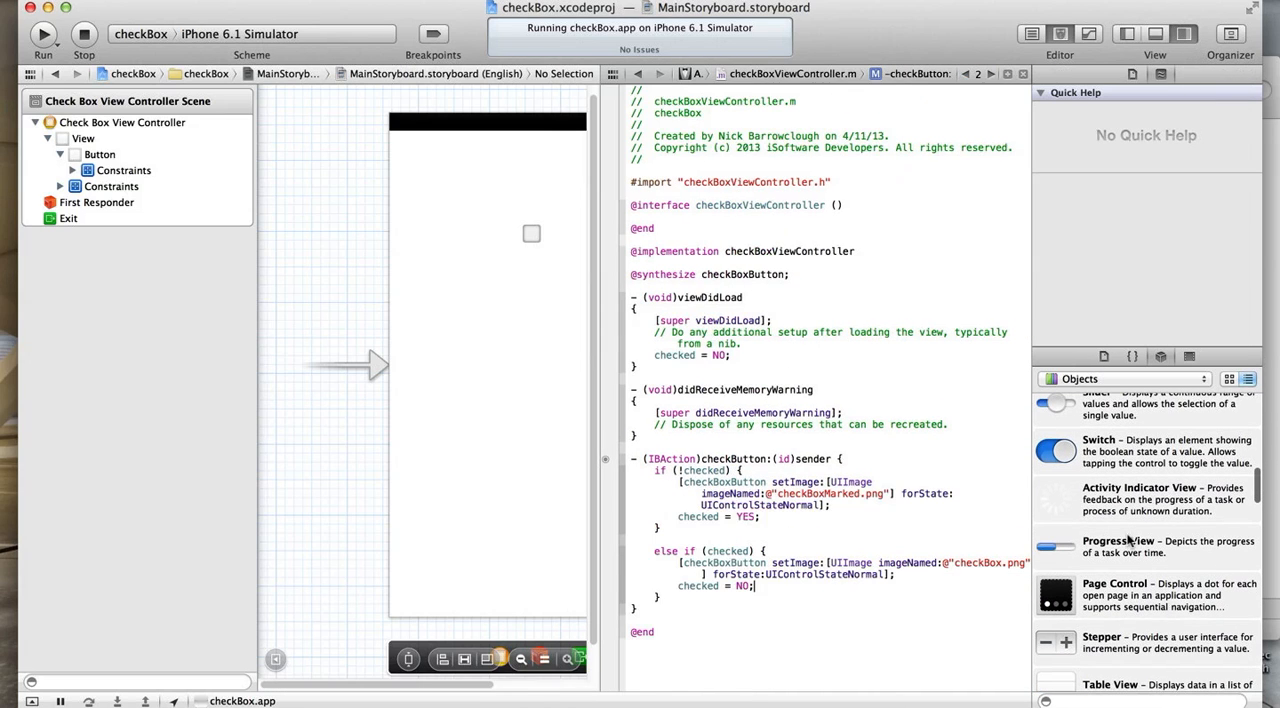
drag(1055, 450, 465, 335)
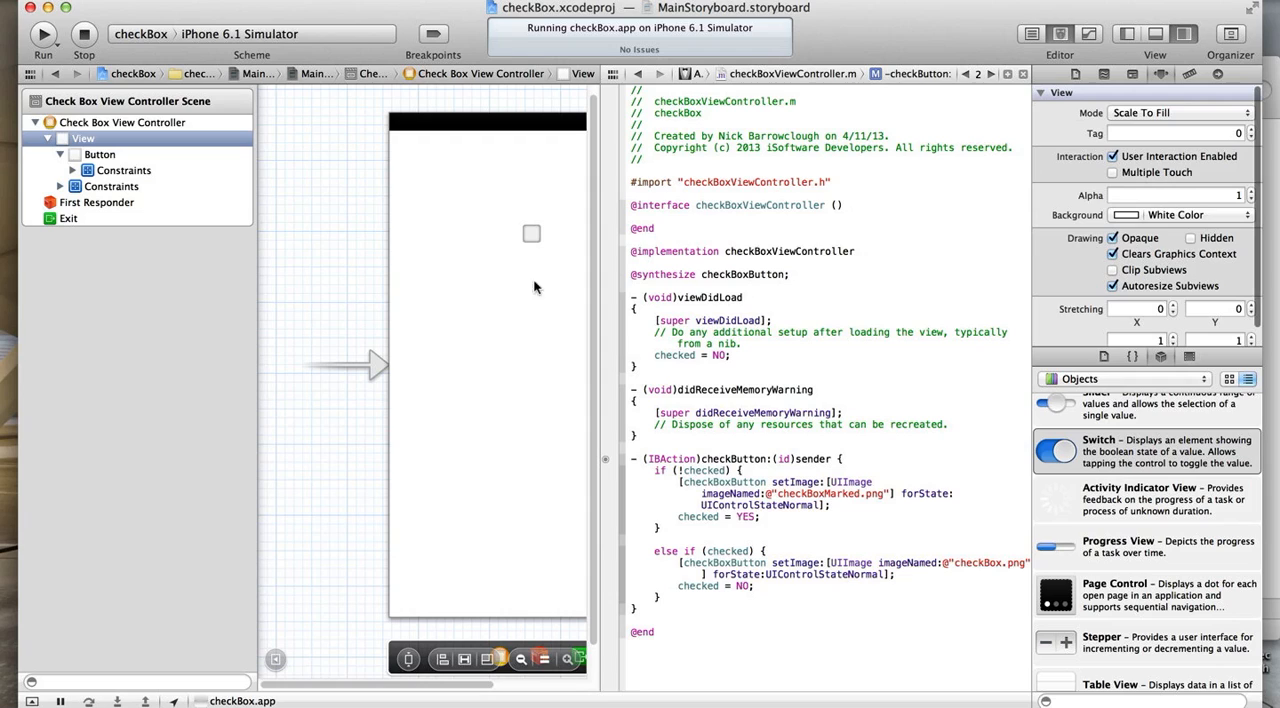
click(531, 233)
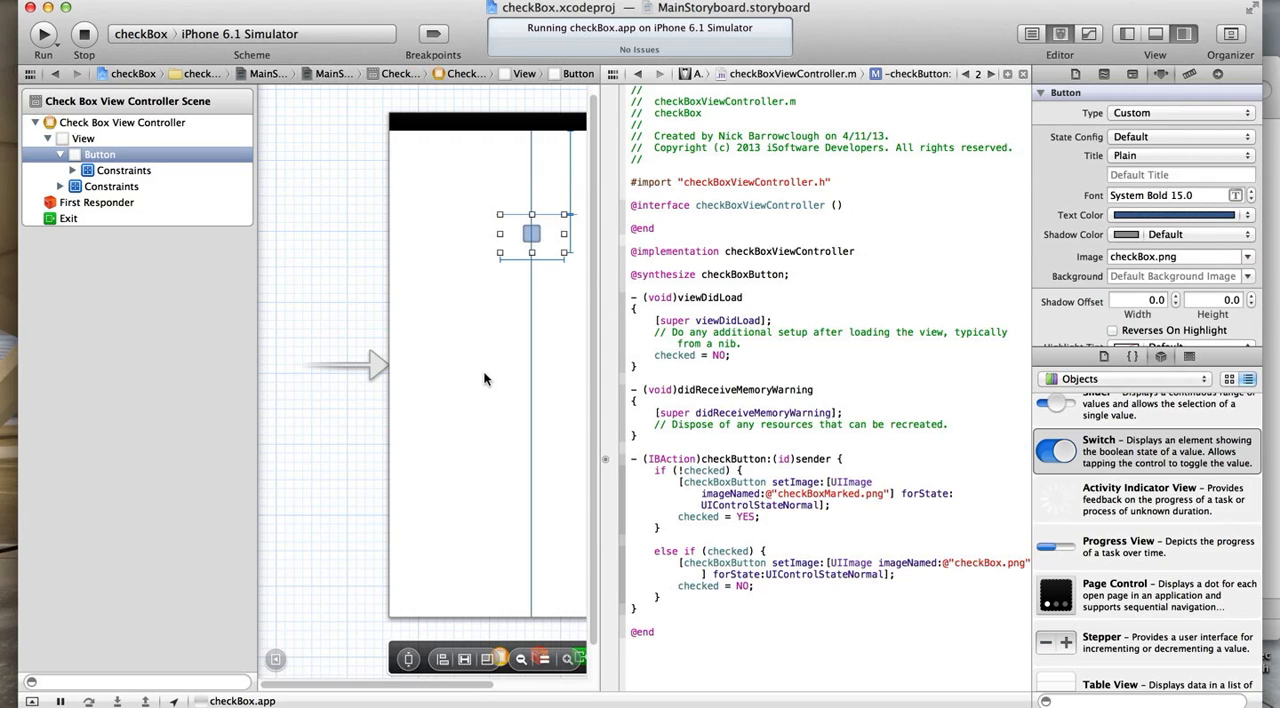